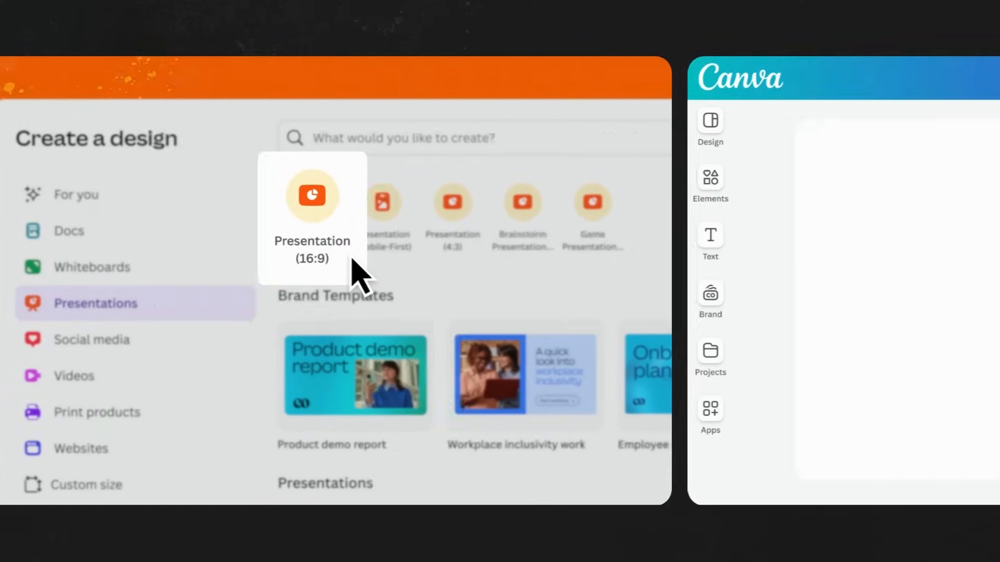
# Step: Start a 16:9 presentation and apply the MINIMAL fashion template to its first slide
pyautogui.click(312, 210)
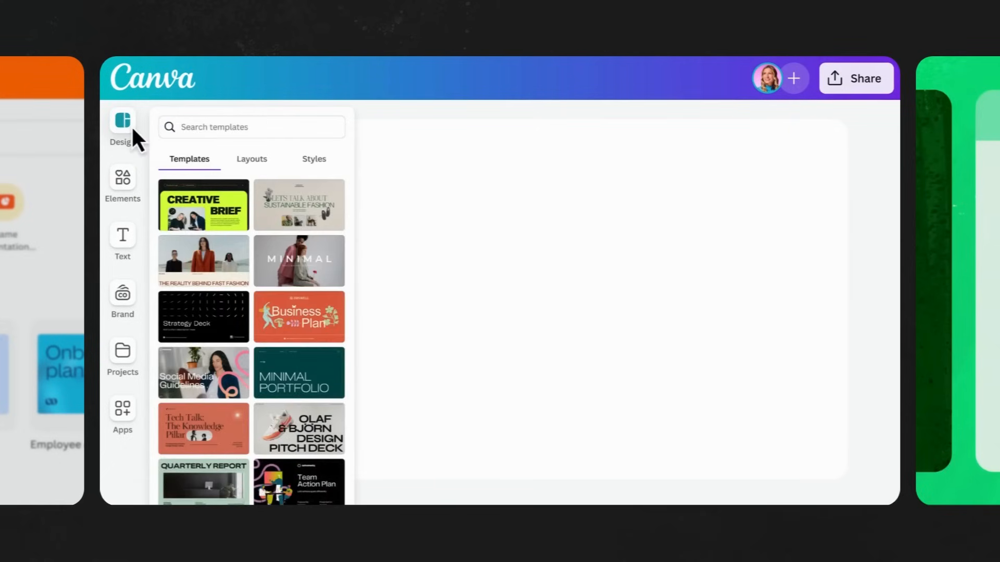
pyautogui.click(299, 261)
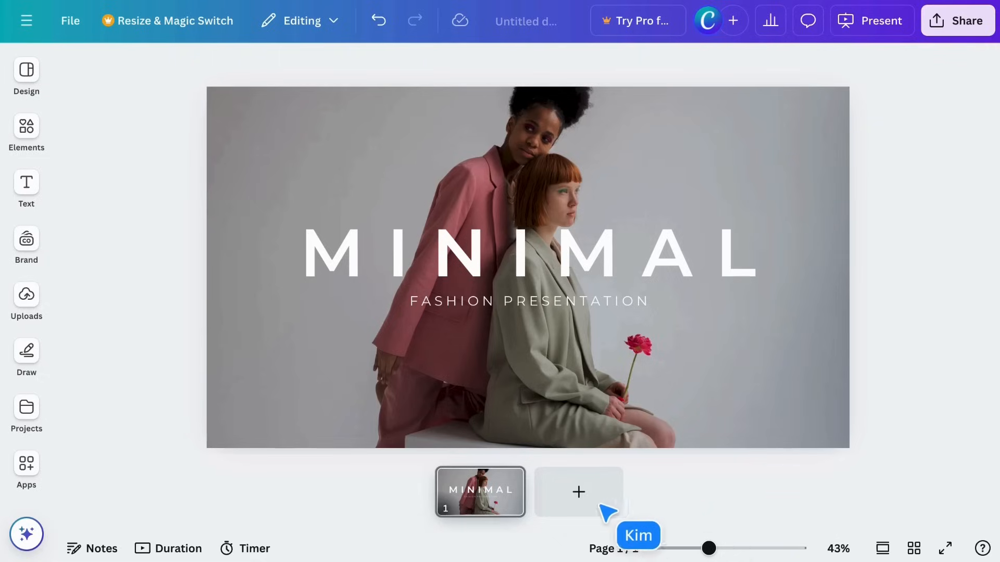
# Step: Add a blank page and duplicate the MINIMAL title slide, giving four pages
pyautogui.click(577, 491)
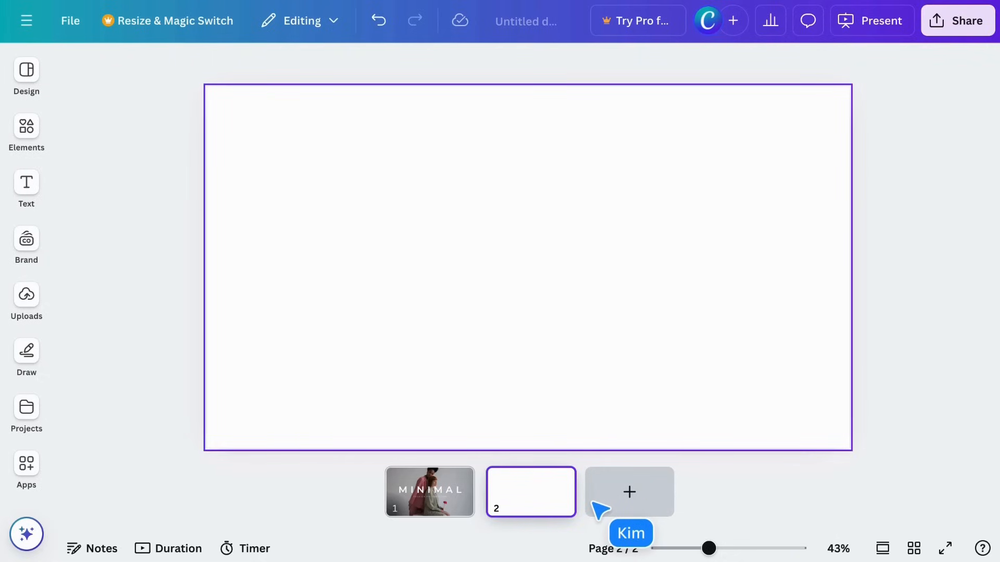
pyautogui.click(429, 492)
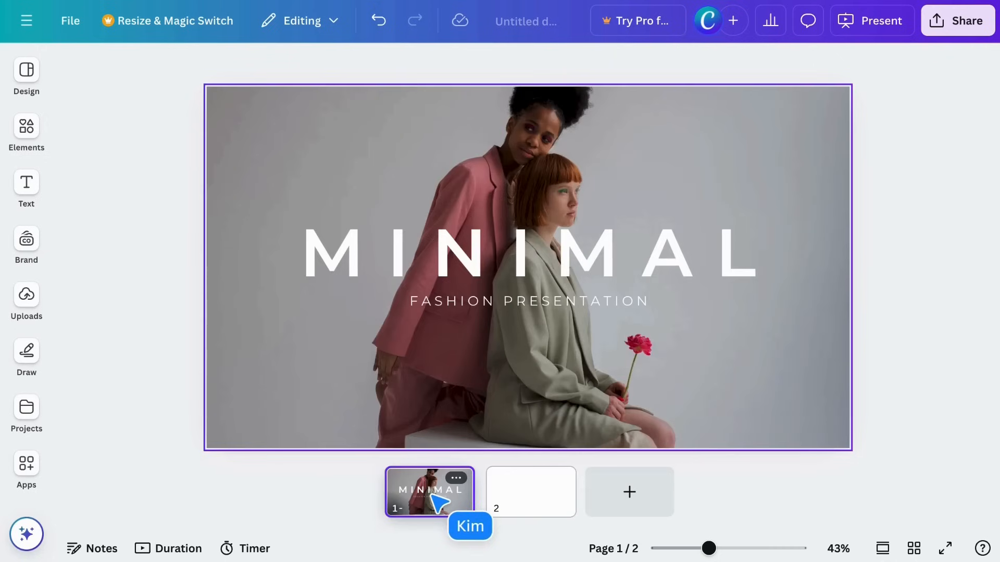
pyautogui.click(455, 478)
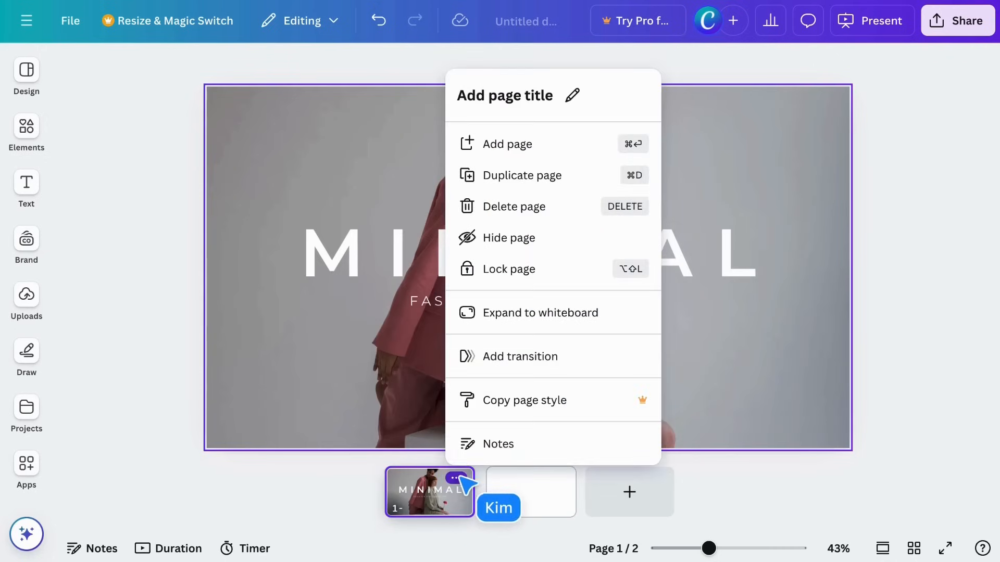
pyautogui.click(522, 175)
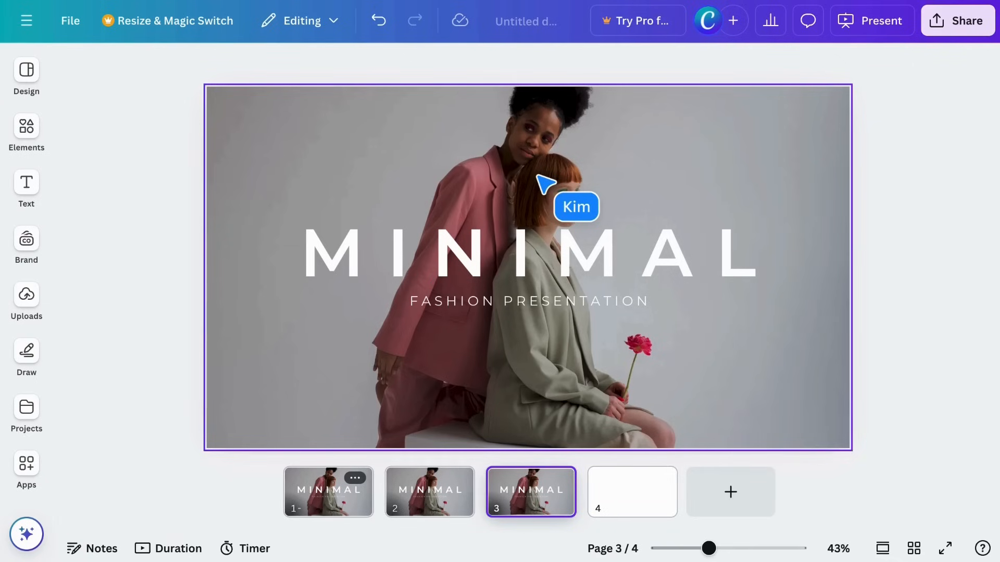
pyautogui.click(914, 547)
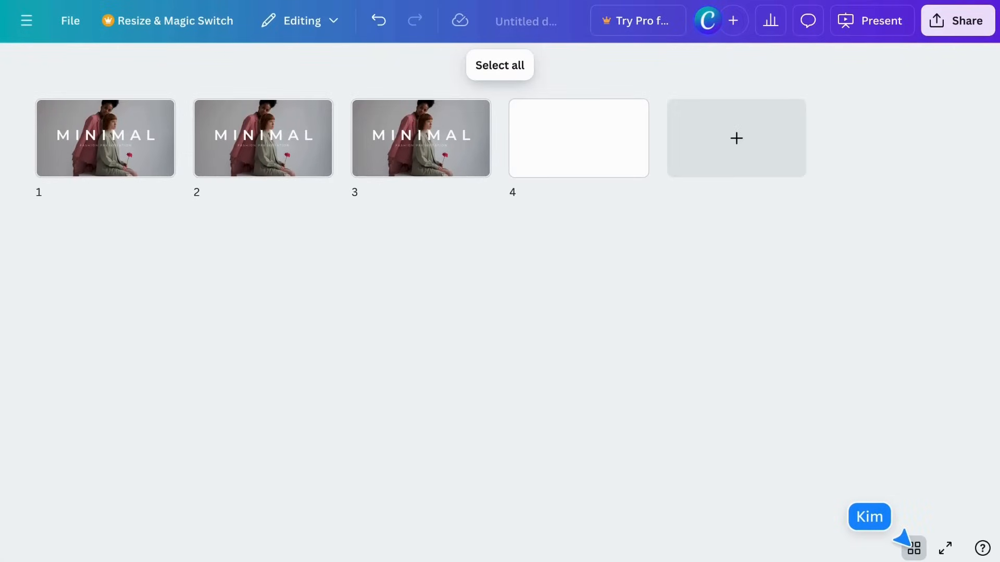
pyautogui.click(420, 139)
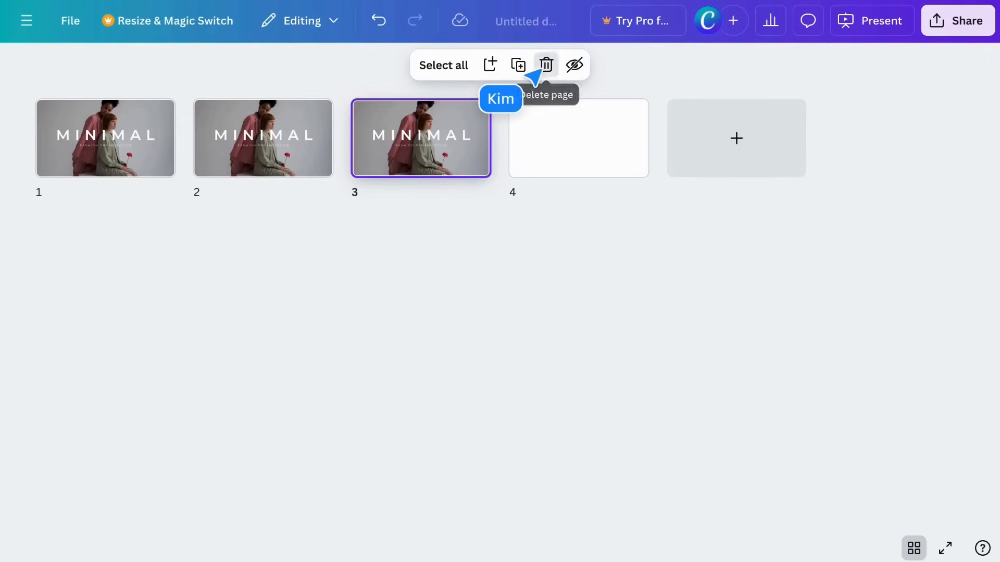
pyautogui.click(545, 64)
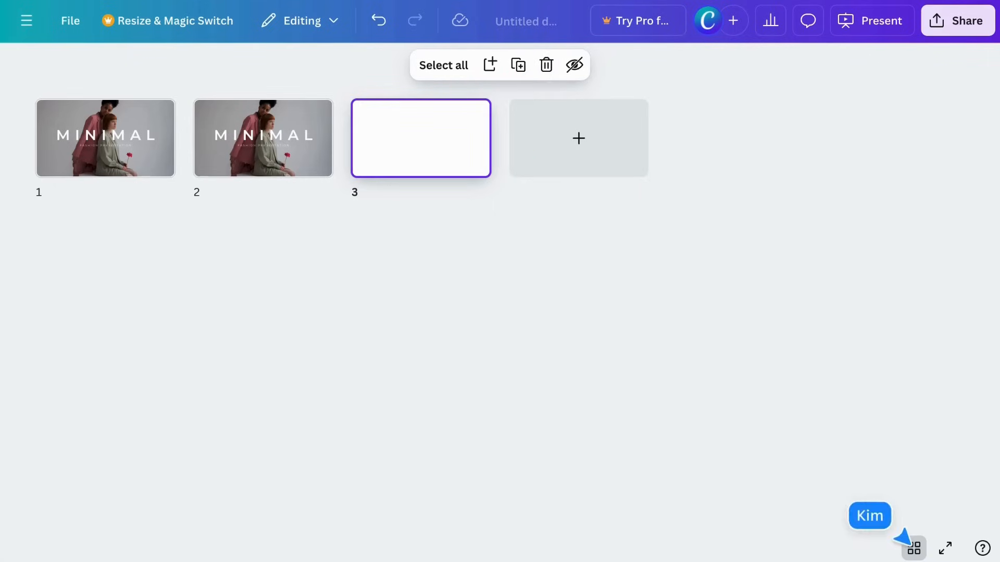
pyautogui.click(913, 548)
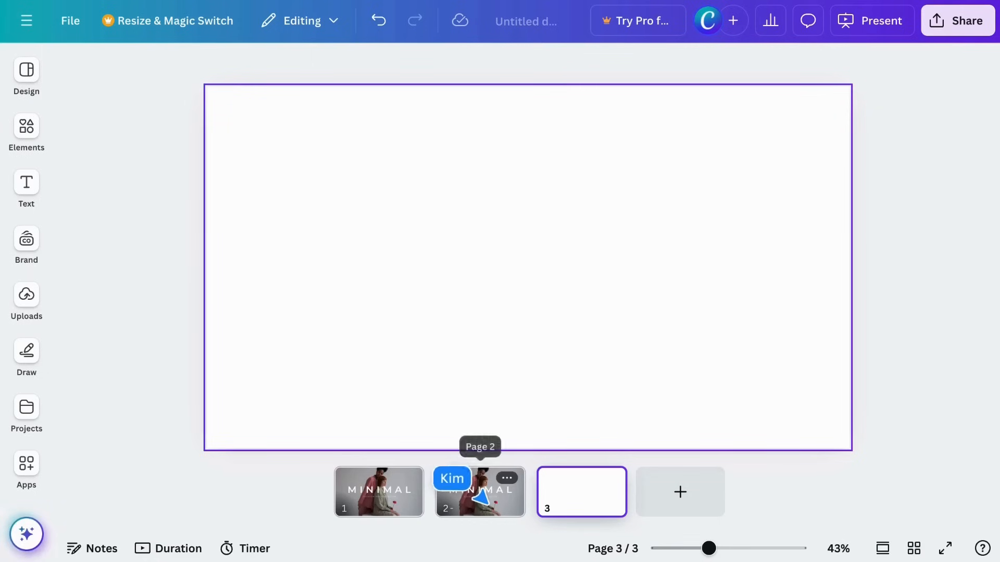
pyautogui.click(479, 492)
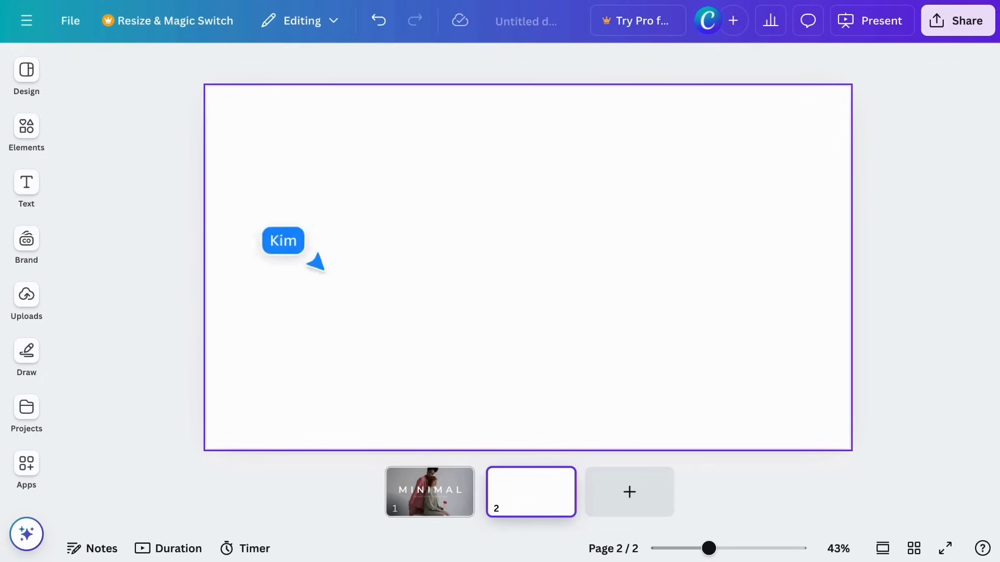
pyautogui.click(628, 492)
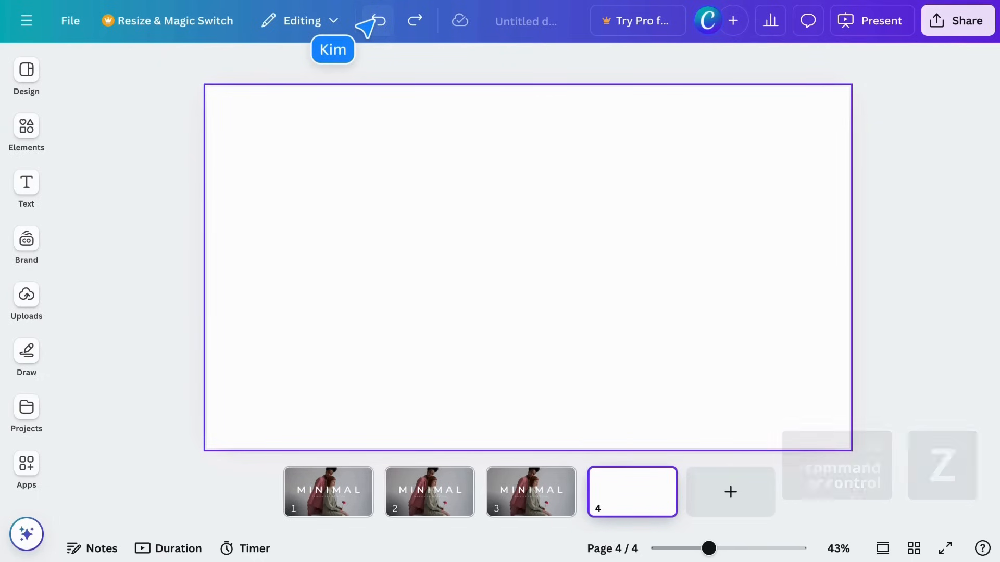
pyautogui.moveTo(865, 538)
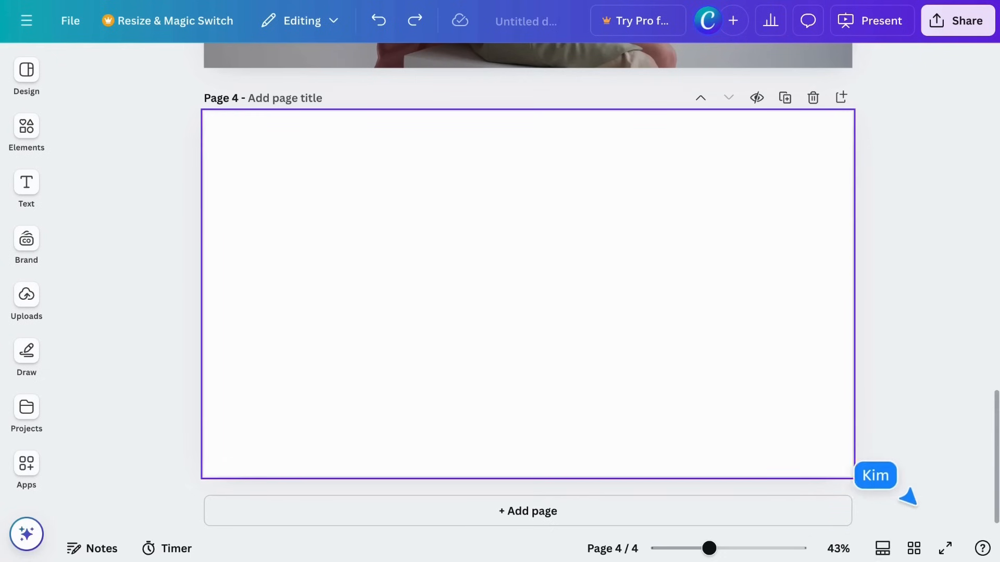
# Step: Scroll through all four pages, return to thumbnail view, and reset zoom to 43%
pyautogui.scroll(-3)
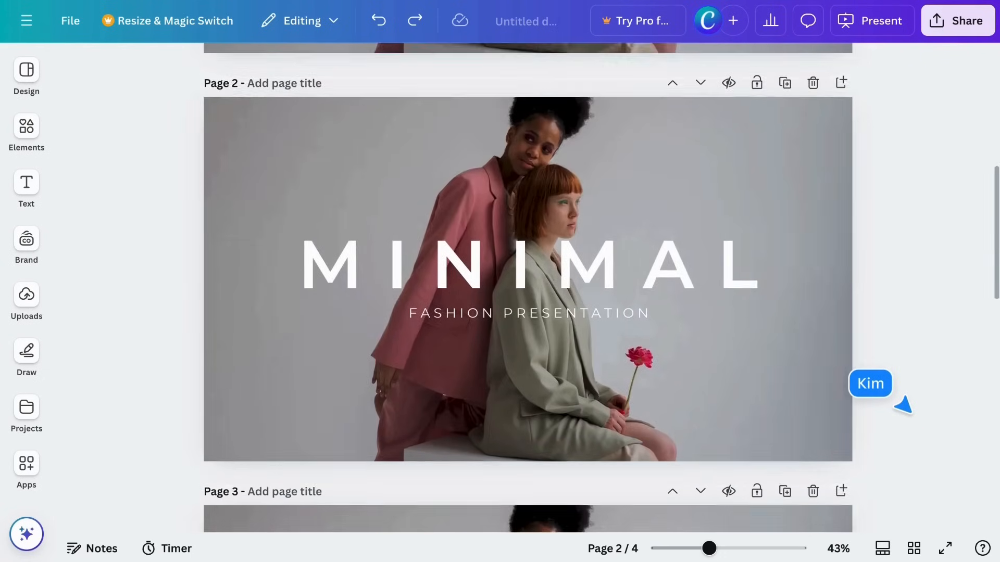
pyautogui.scroll(3)
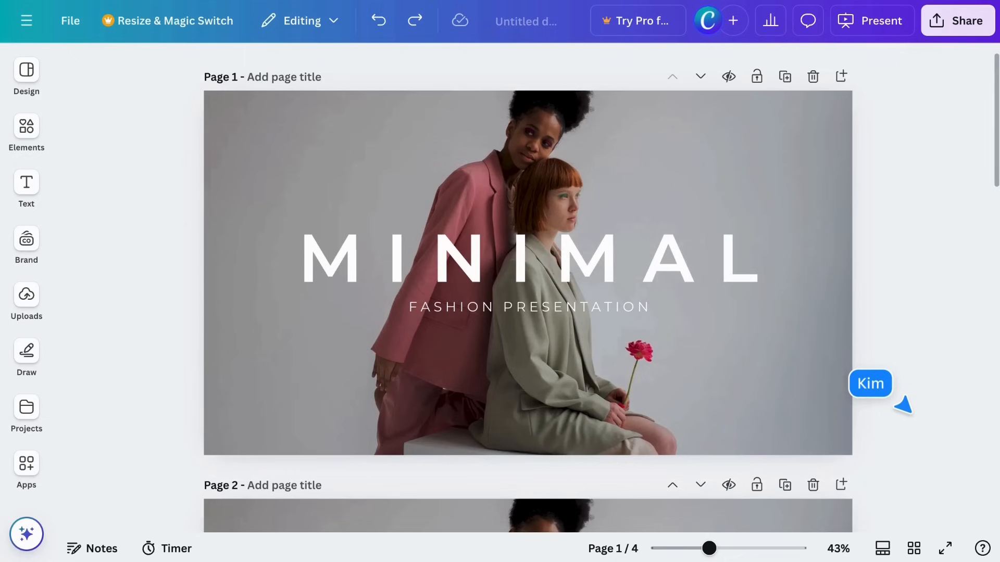
pyautogui.click(528, 275)
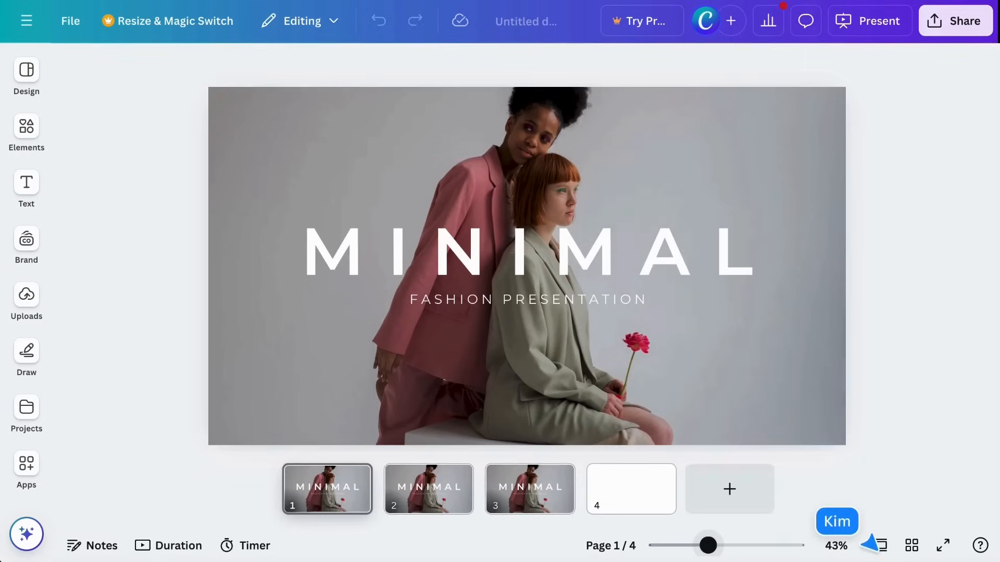
pyautogui.moveTo(709, 545); pyautogui.dragTo(707, 545)
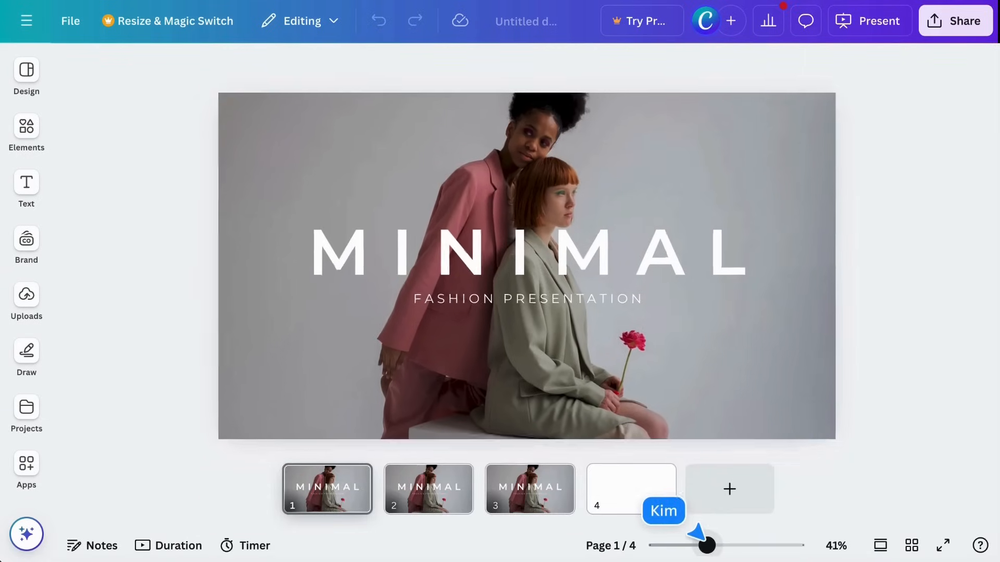
pyautogui.moveTo(706, 546); pyautogui.dragTo(698, 545)
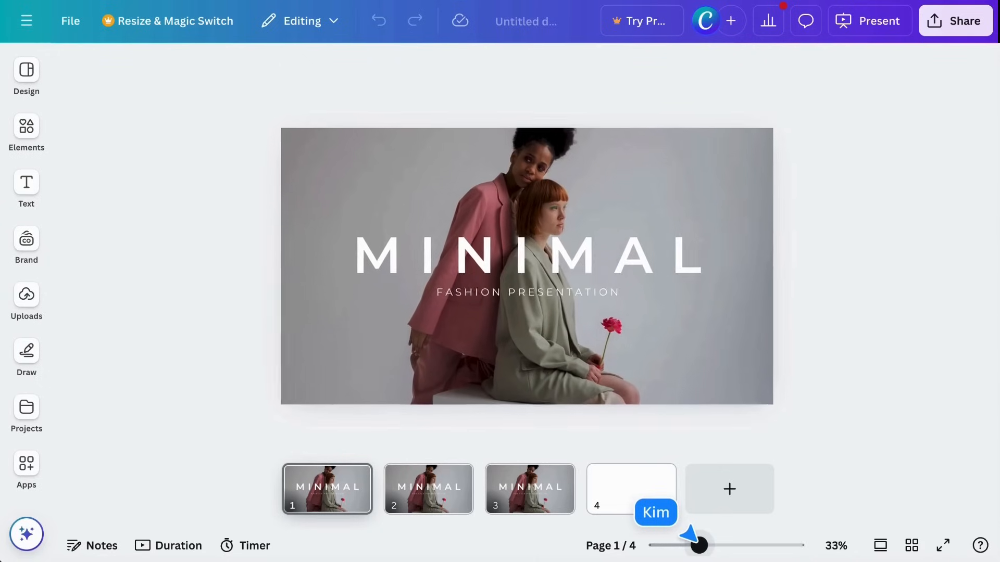
pyautogui.moveTo(698, 545); pyautogui.dragTo(708, 545)
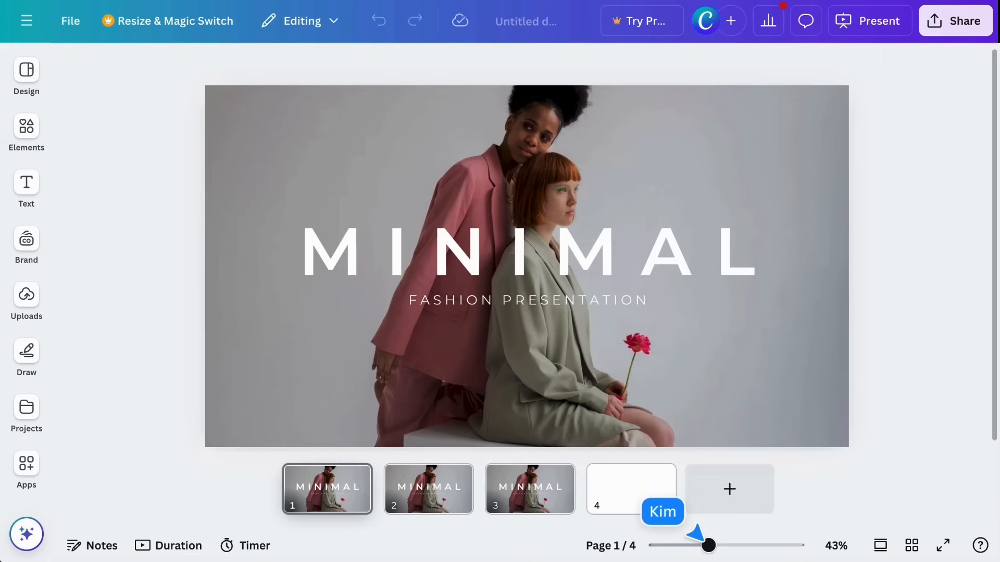
pyautogui.click(868, 20)
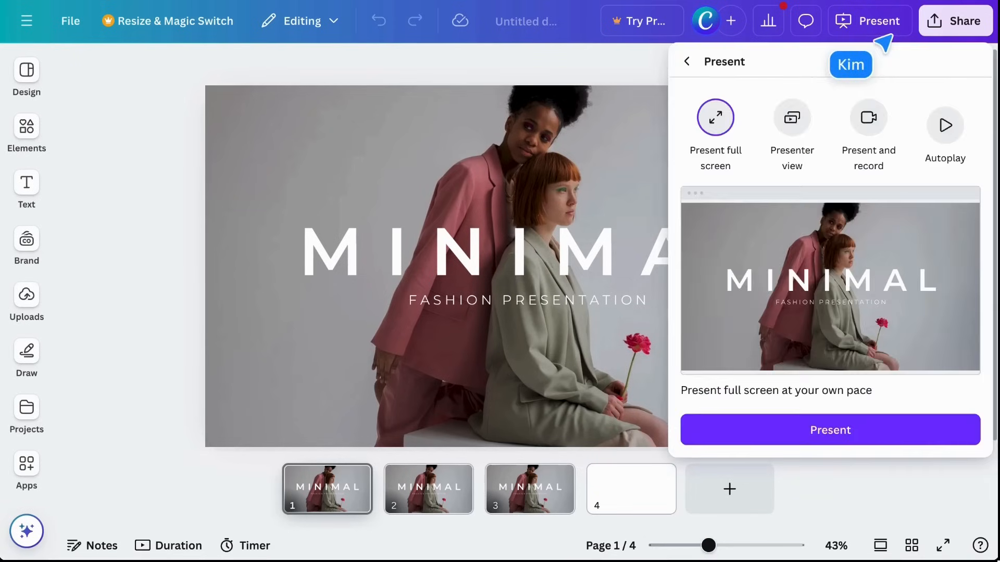
pyautogui.moveTo(707, 132)
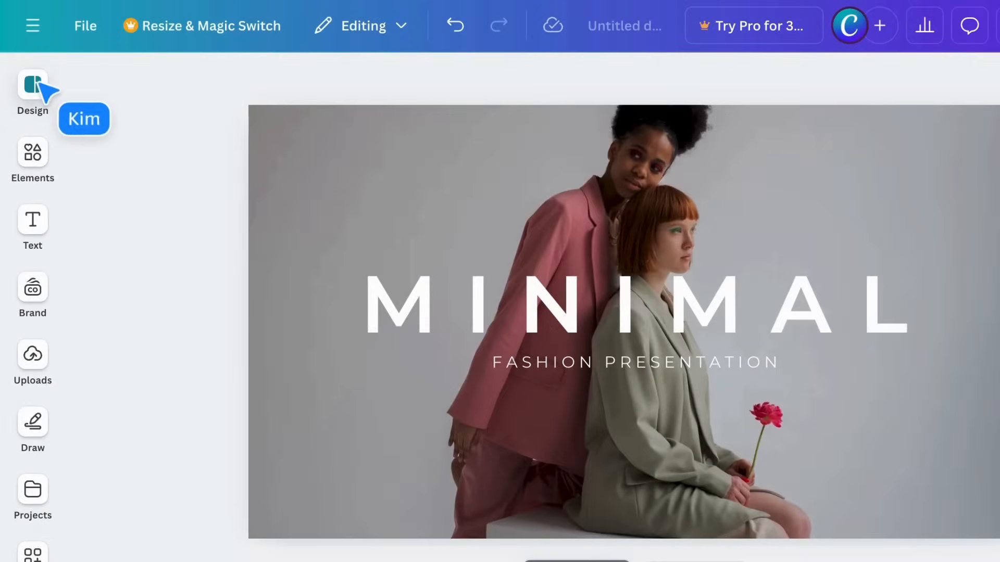
# Step: Browse the Design panel's Layouts and Styles tabs to see colour palettes
pyautogui.click(32, 86)
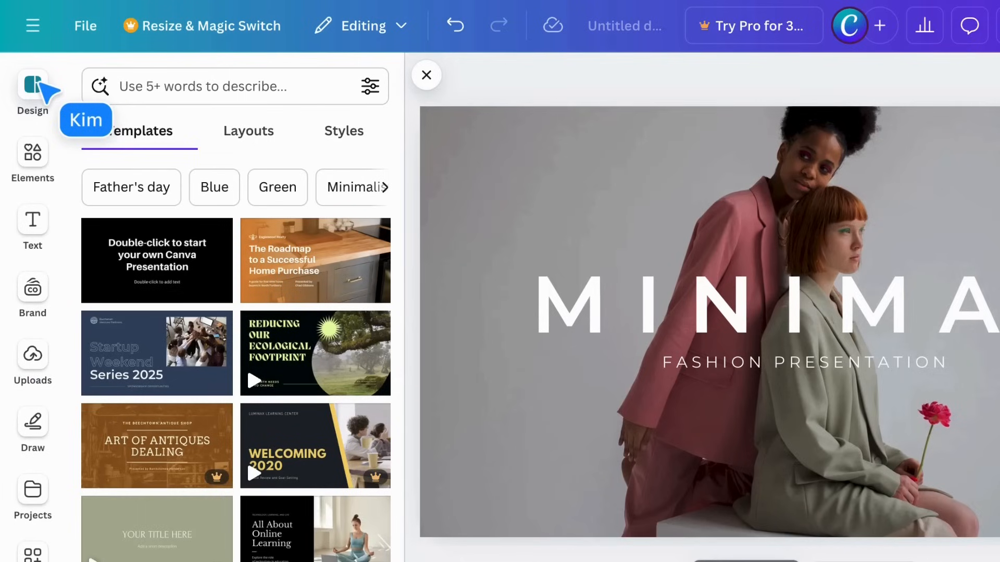
pyautogui.moveTo(191, 162)
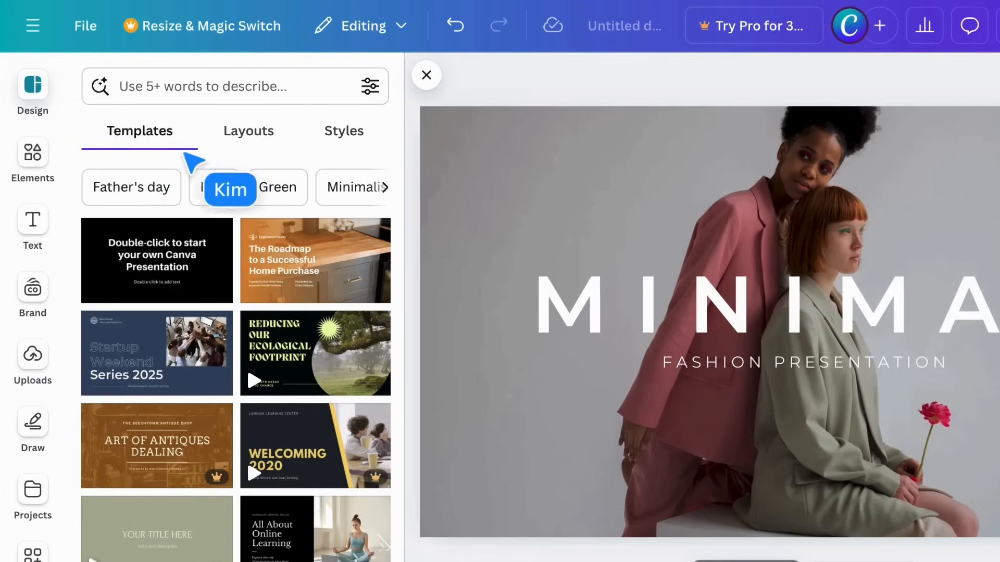
pyautogui.click(248, 130)
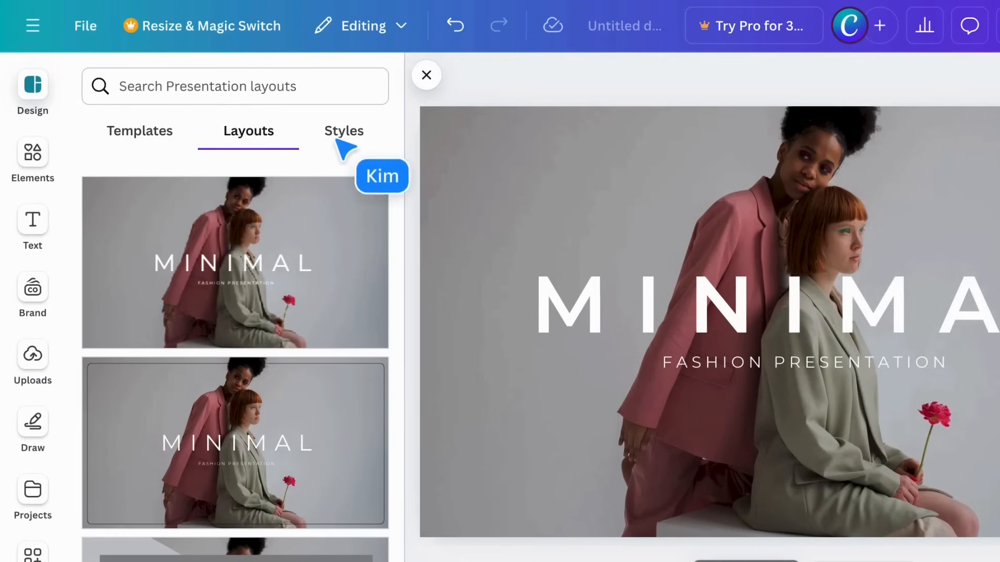
pyautogui.click(343, 130)
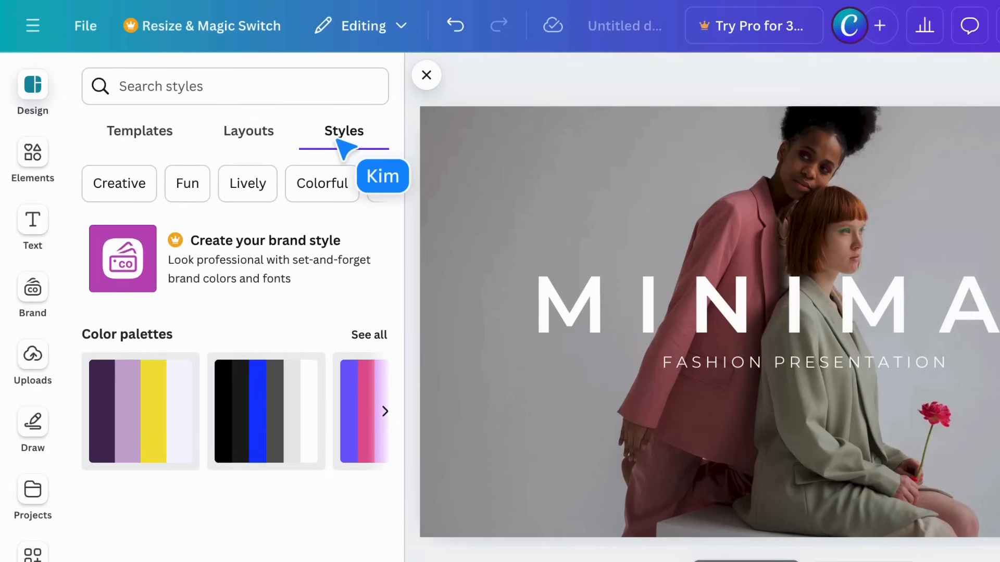
pyautogui.moveTo(45, 160)
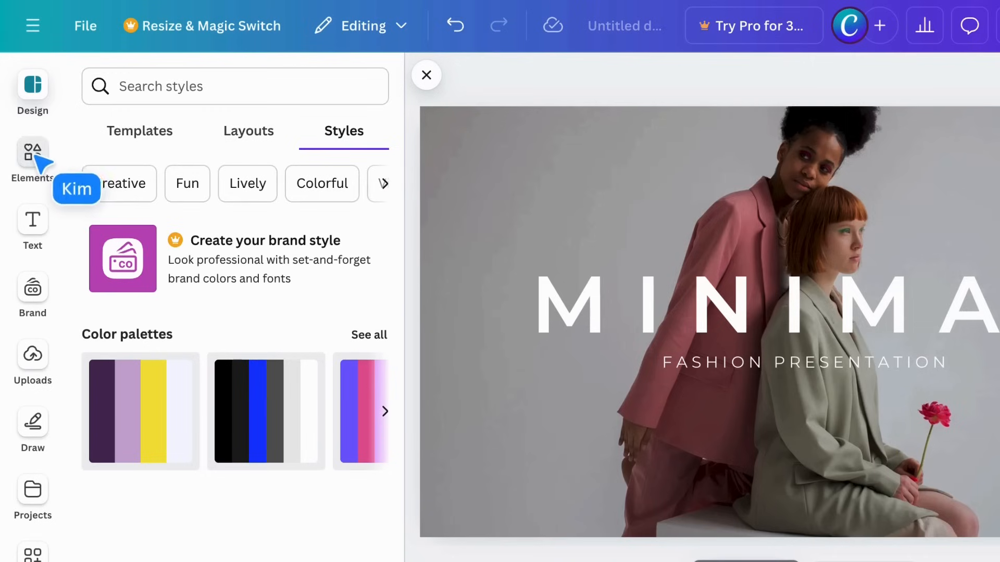
# Step: Look through the Elements, Brand and Uploads panels, ending at the Draw tools
pyautogui.click(31, 159)
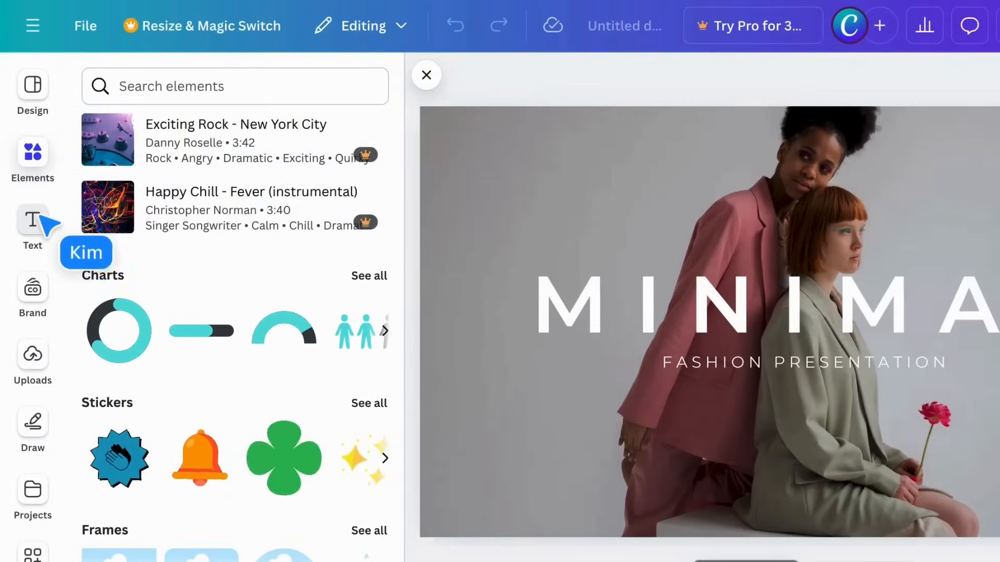
pyautogui.click(32, 290)
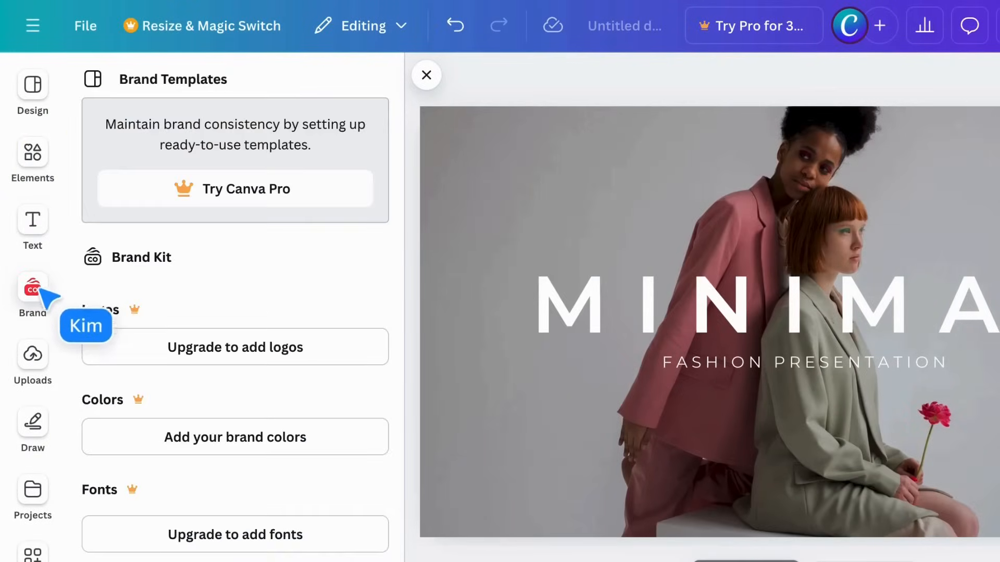
pyautogui.click(32, 360)
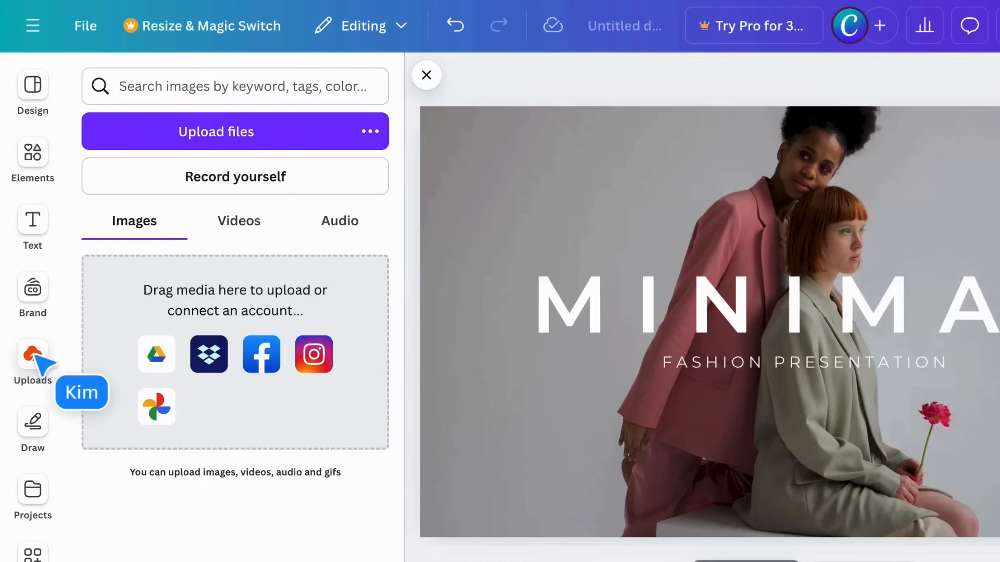
pyautogui.moveTo(32, 422)
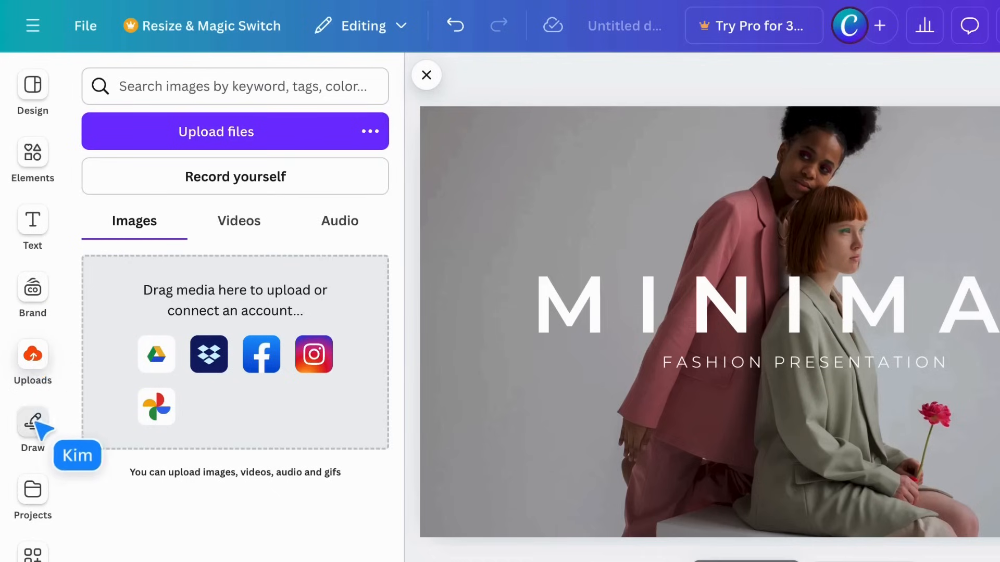
pyautogui.click(32, 426)
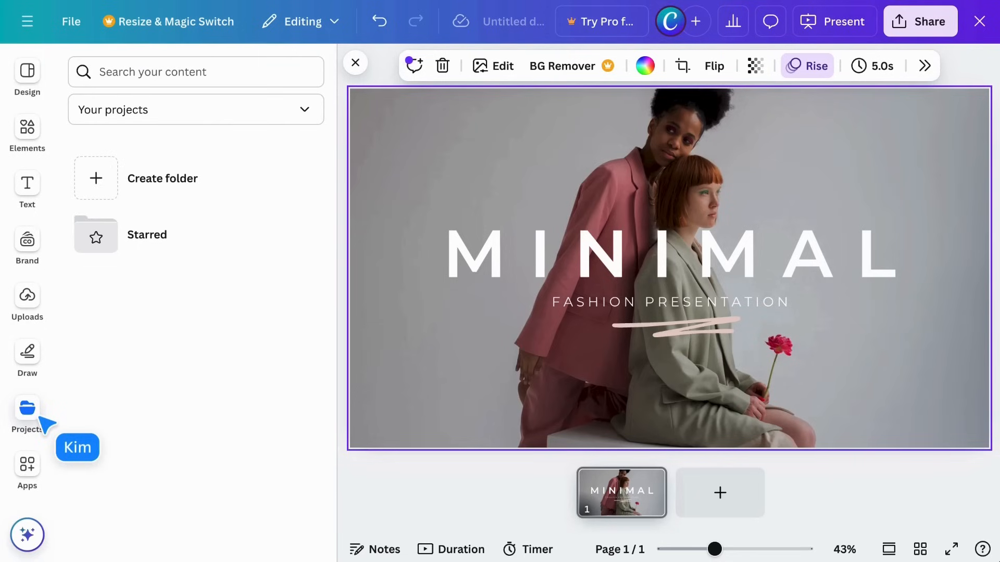
# Step: Browse the Apps list and Magic Morph details, then collapse the side panel
pyautogui.click(27, 467)
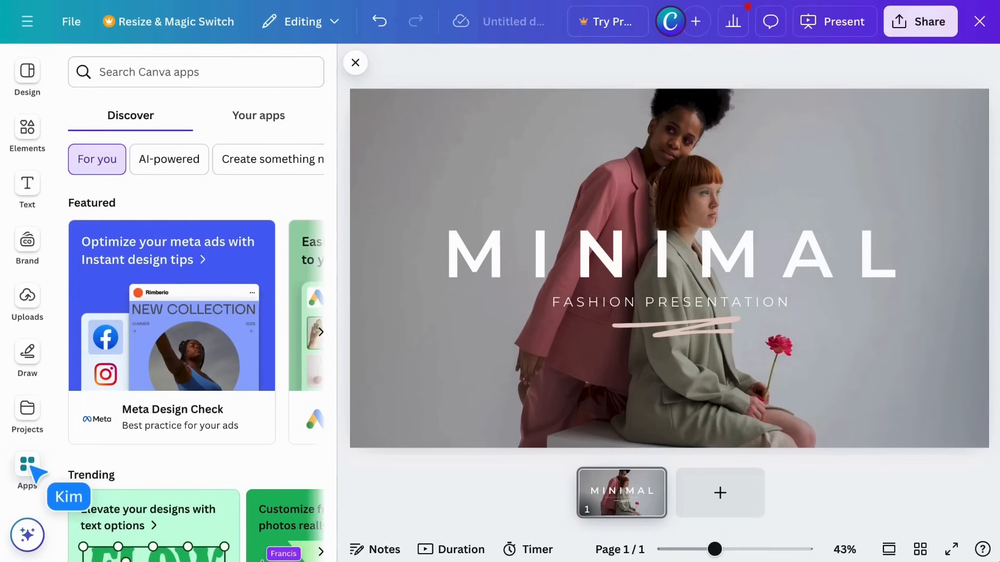
pyautogui.moveTo(131, 462)
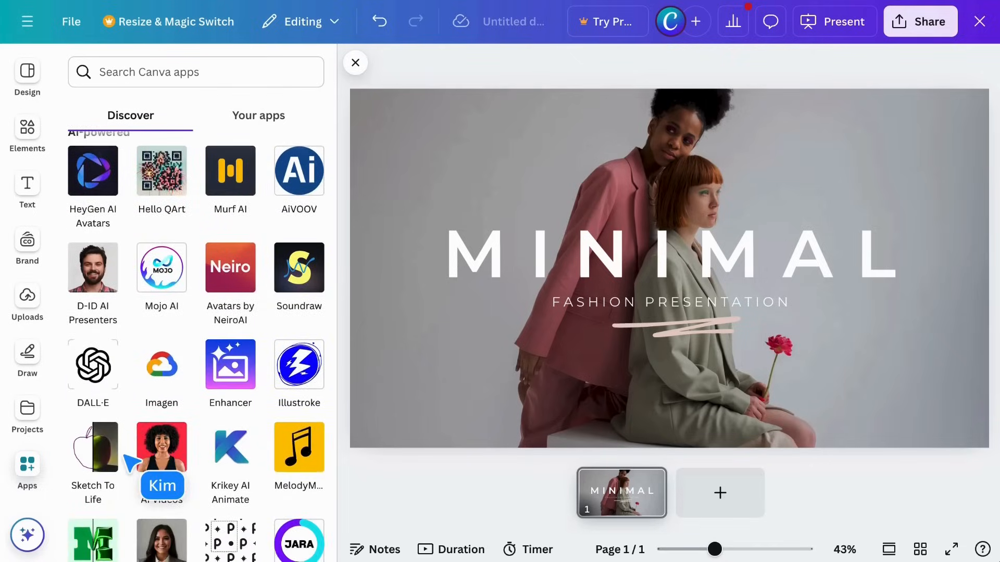
pyautogui.scroll(-3)
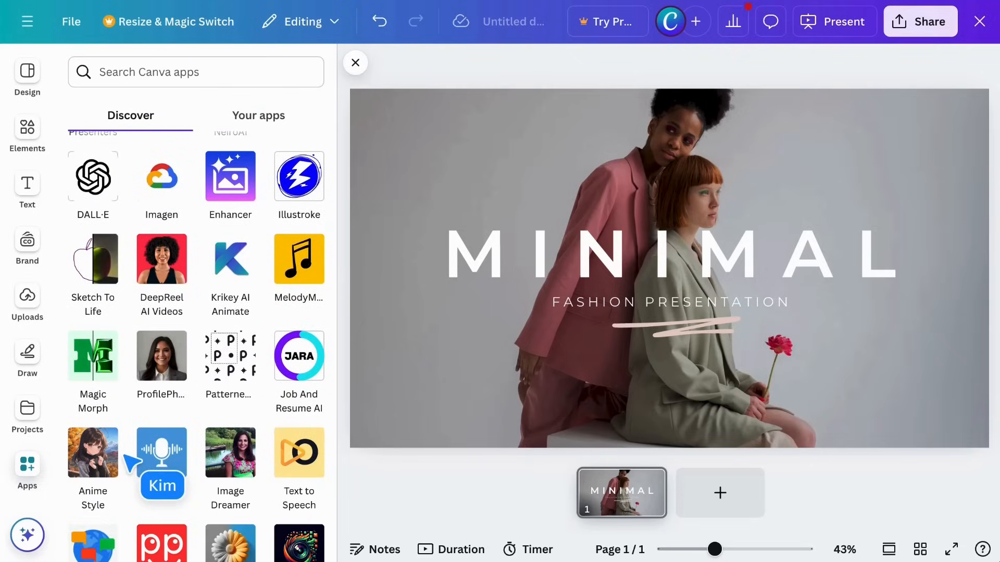
pyautogui.click(93, 356)
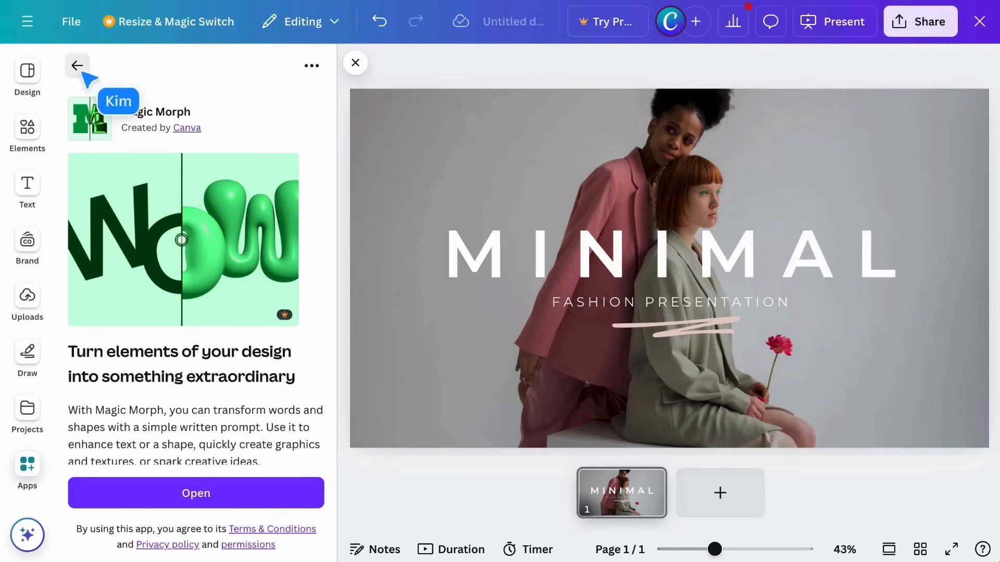
pyautogui.click(77, 66)
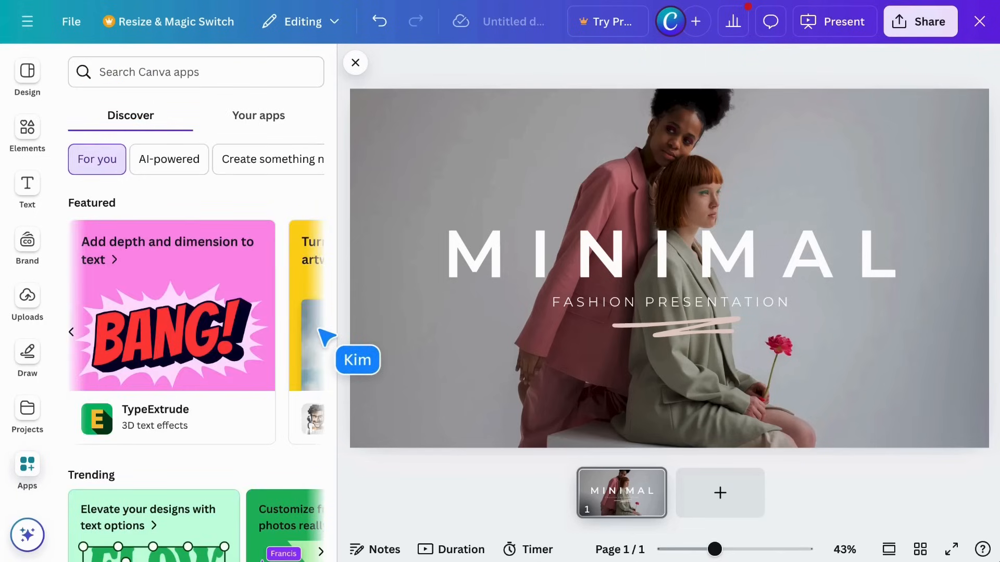
pyautogui.click(171, 306)
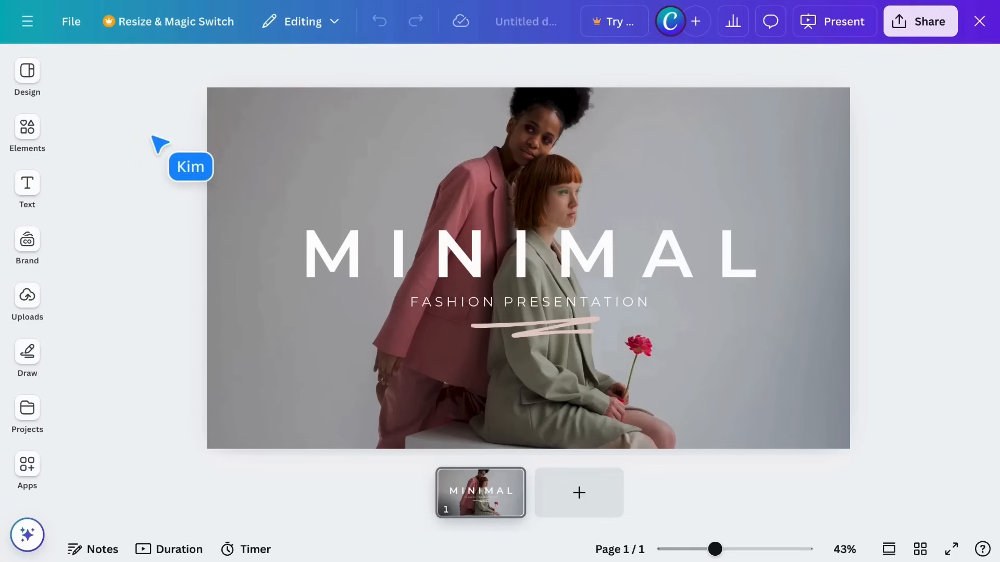
# Step: Turn on rulers and guides through File > Settings
pyautogui.click(71, 21)
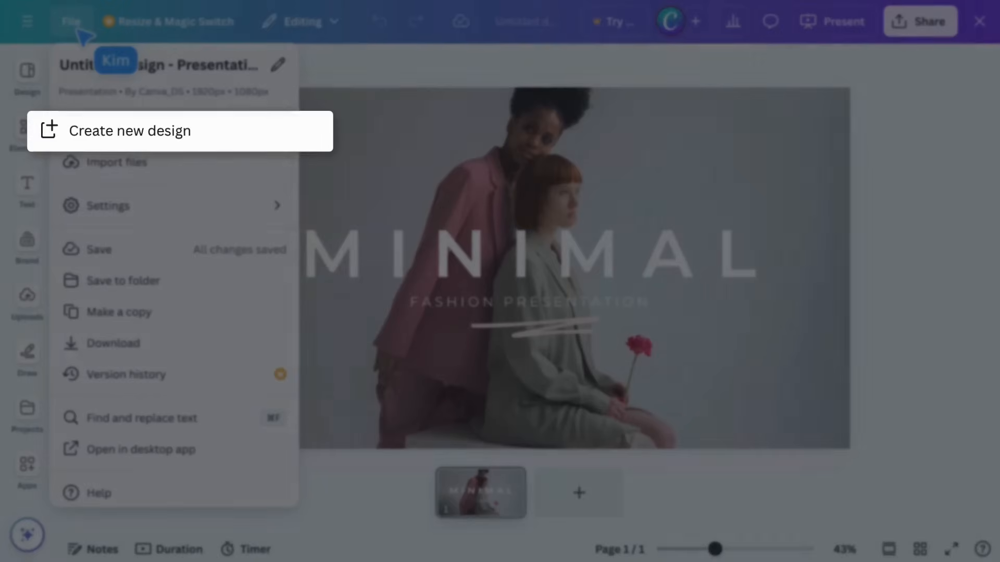
pyautogui.moveTo(113, 281)
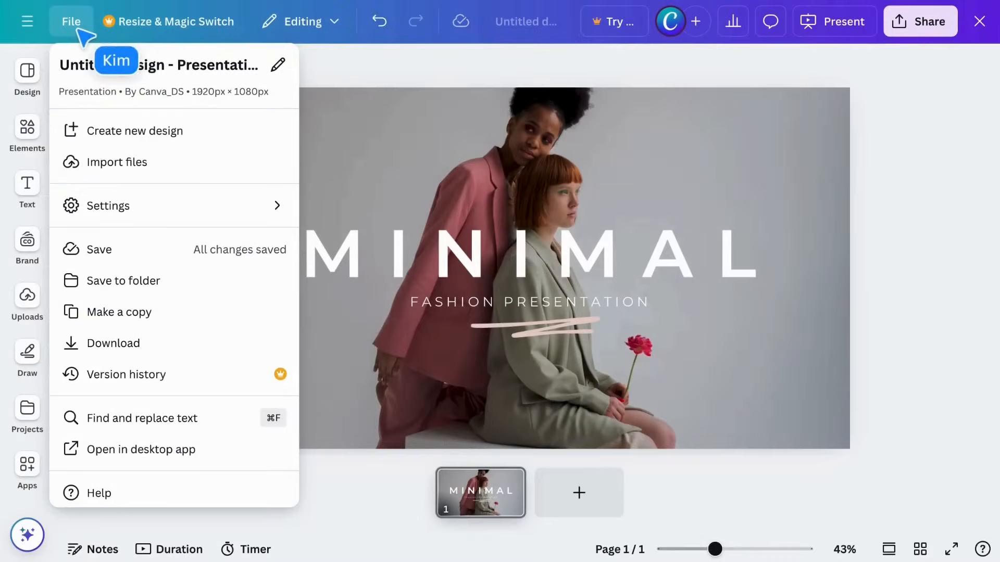
pyautogui.click(107, 205)
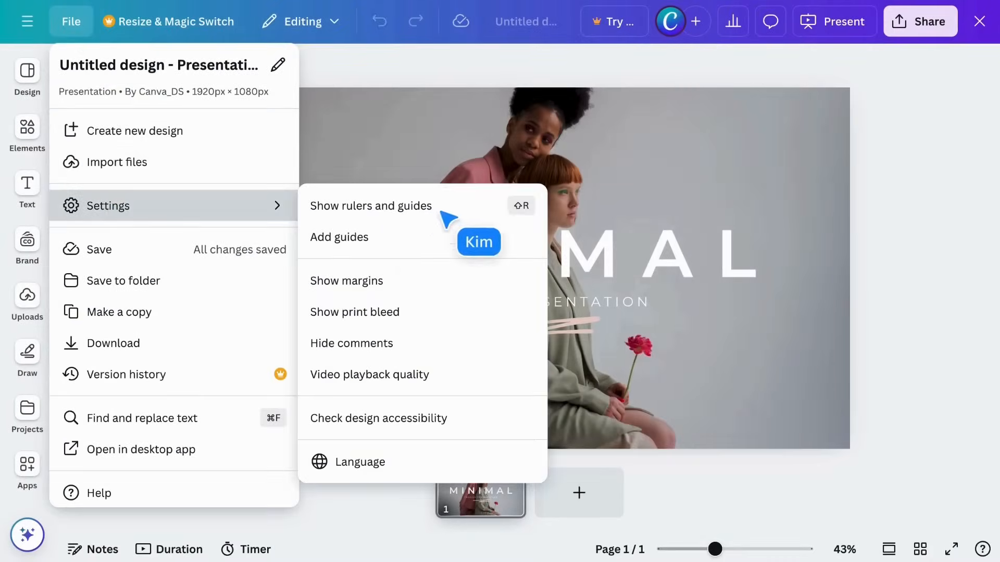
pyautogui.click(370, 206)
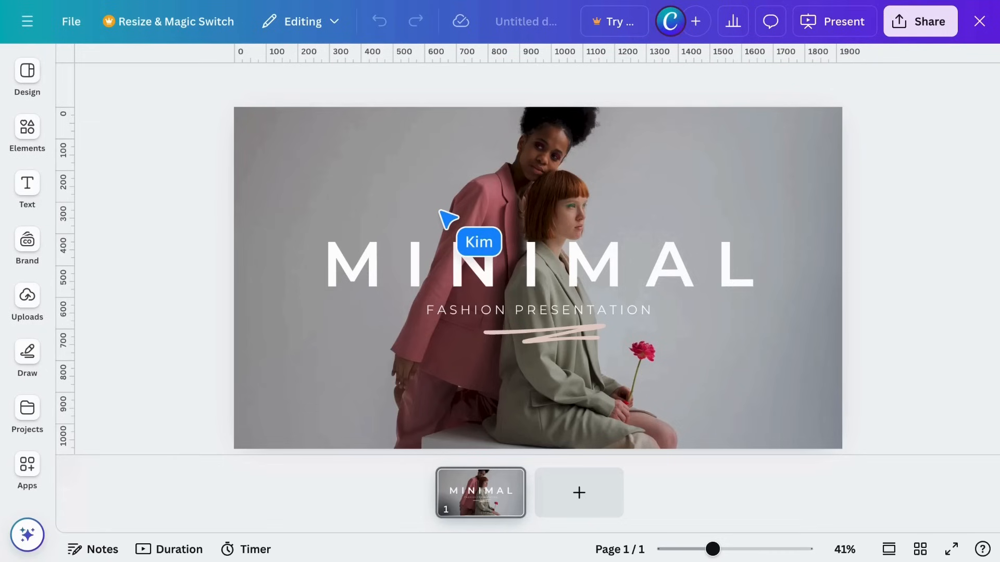
pyautogui.moveTo(440, 70)
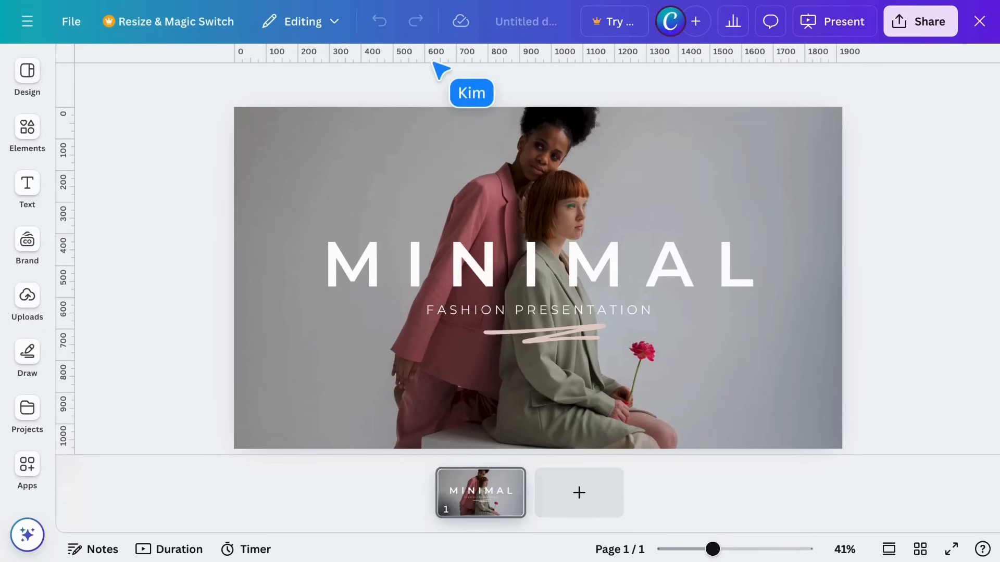
pyautogui.moveTo(89, 242)
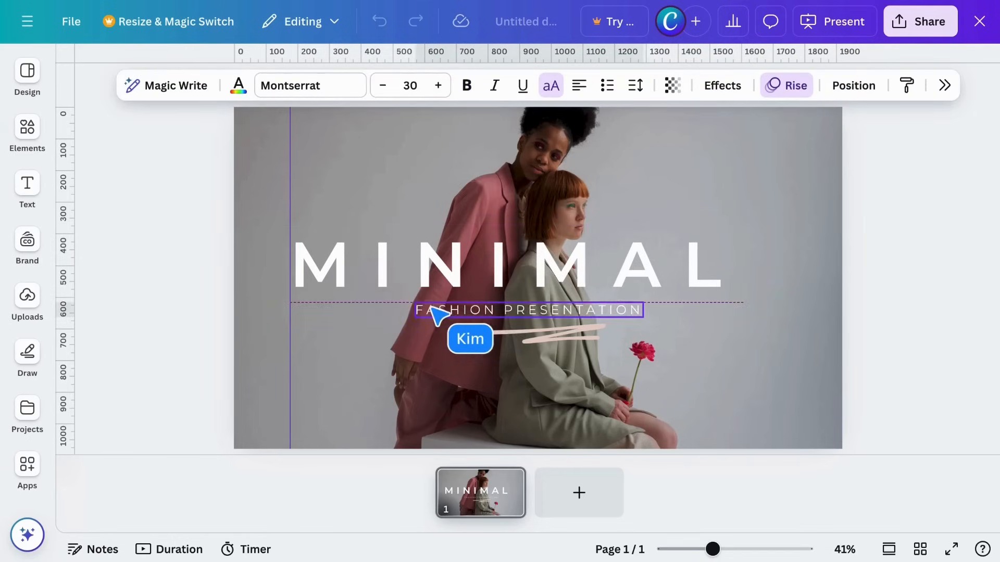
# Step: Align the subtitle and pink scribble left edges to the vertical guide
pyautogui.moveTo(528, 311); pyautogui.dragTo(402, 311)
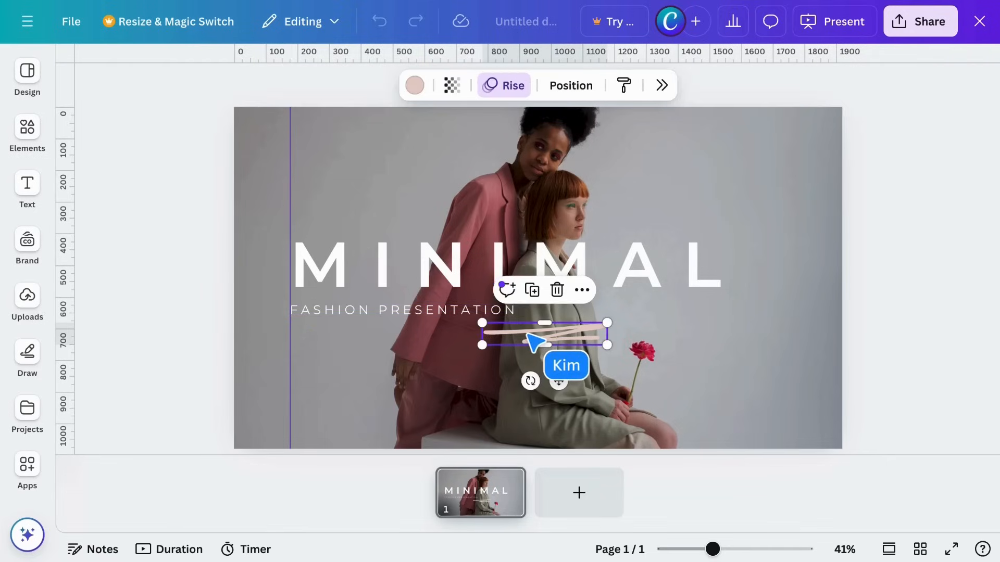
pyautogui.moveTo(543, 333); pyautogui.dragTo(351, 337)
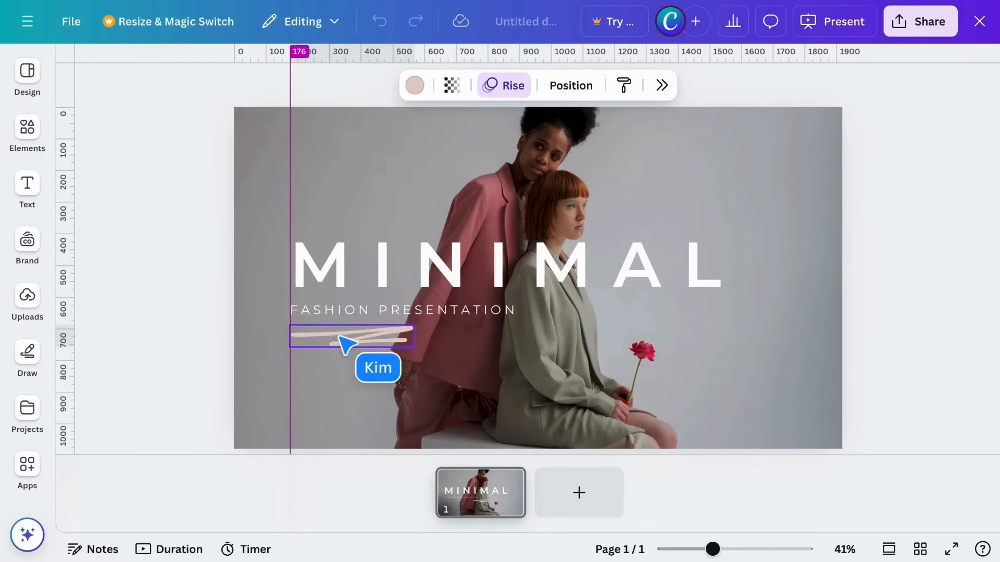
pyautogui.click(350, 338)
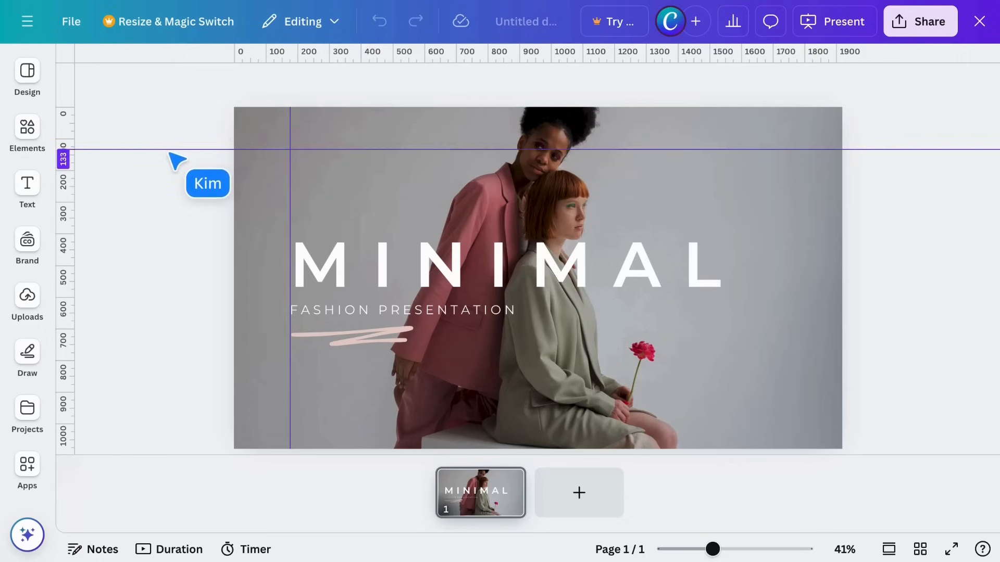
# Step: Add a horizontal guide at the subtitle's level and lock the guides
pyautogui.moveTo(175, 152); pyautogui.dragTo(164, 310)
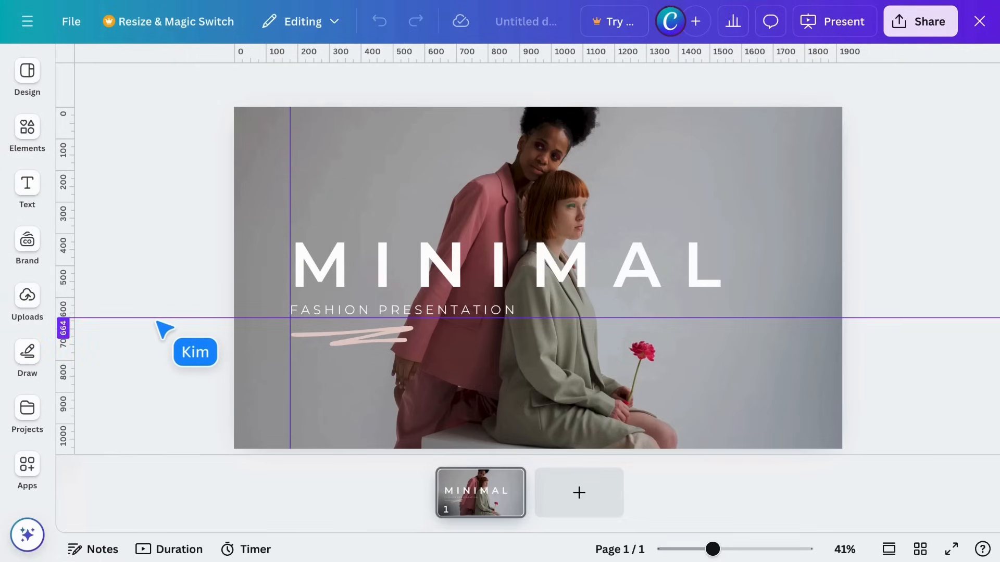
pyautogui.press('shift+r')
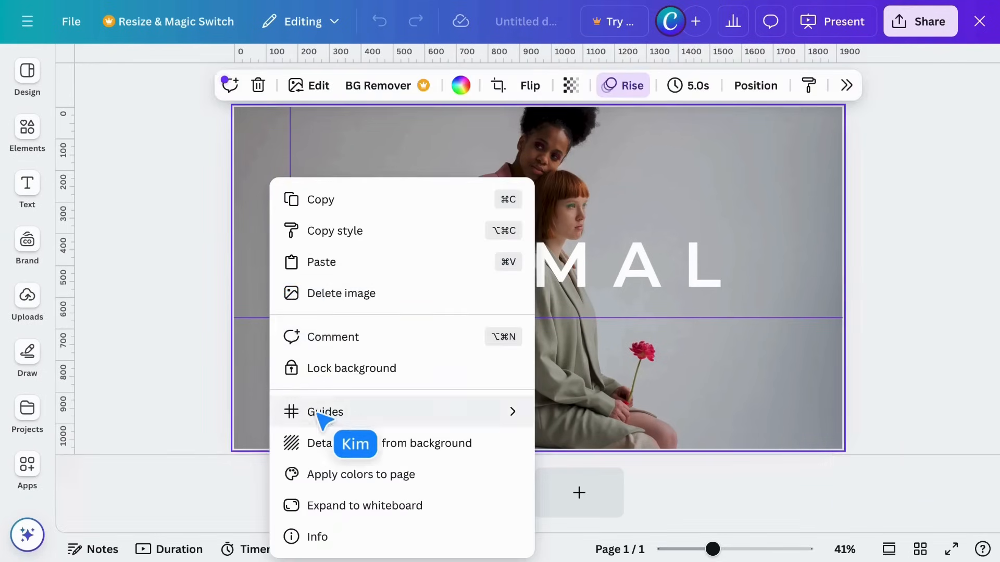
pyautogui.moveTo(325, 411)
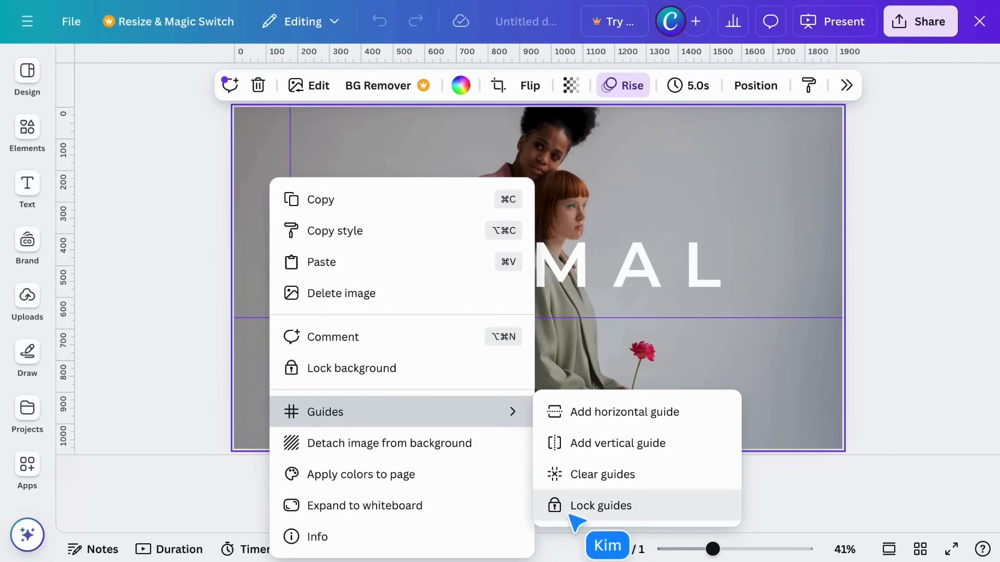
pyautogui.click(599, 505)
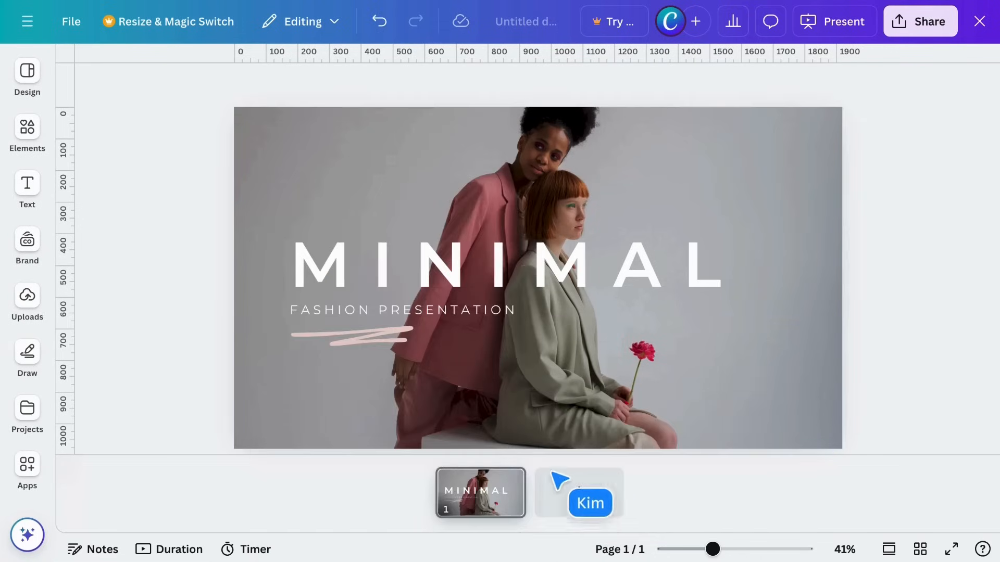
pyautogui.click(71, 21)
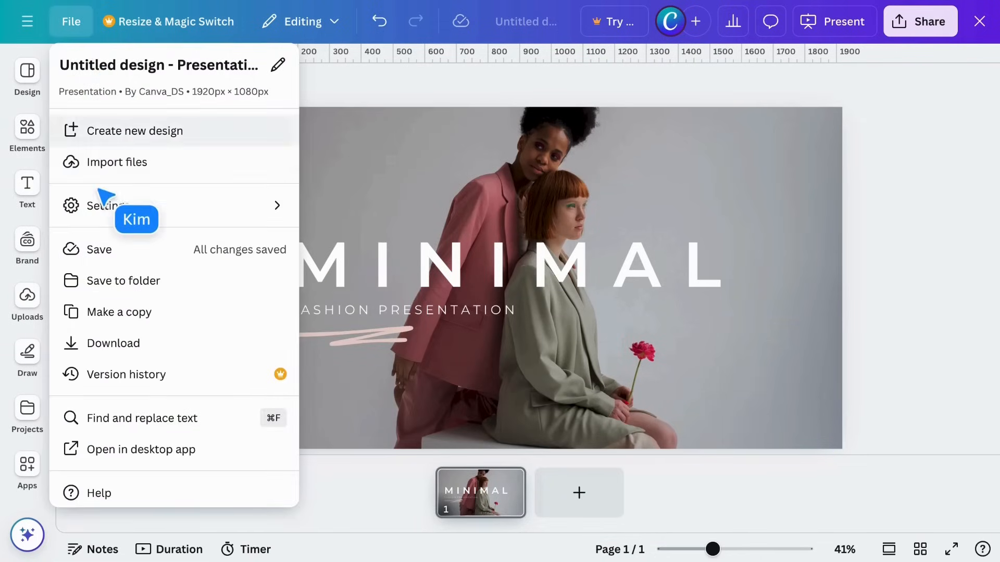
# Step: Display the slide's margin boundaries via File > Settings > Show margins
pyautogui.click(108, 205)
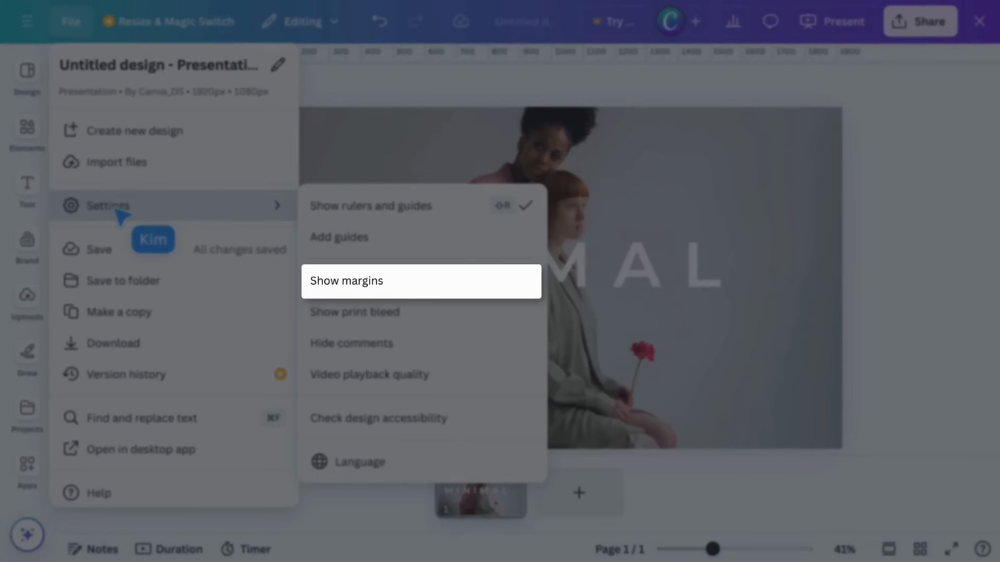
pyautogui.moveTo(344, 286)
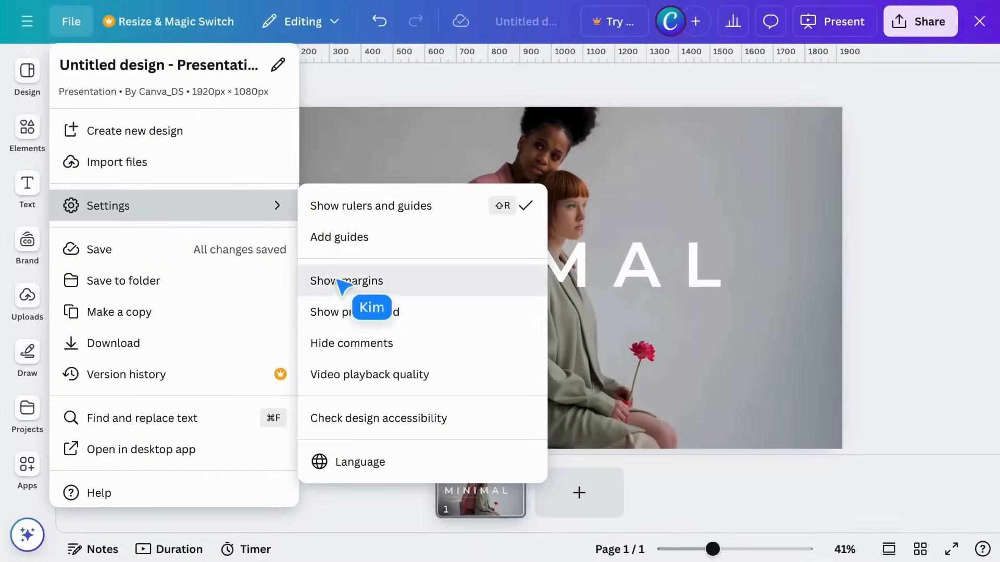
pyautogui.click(71, 20)
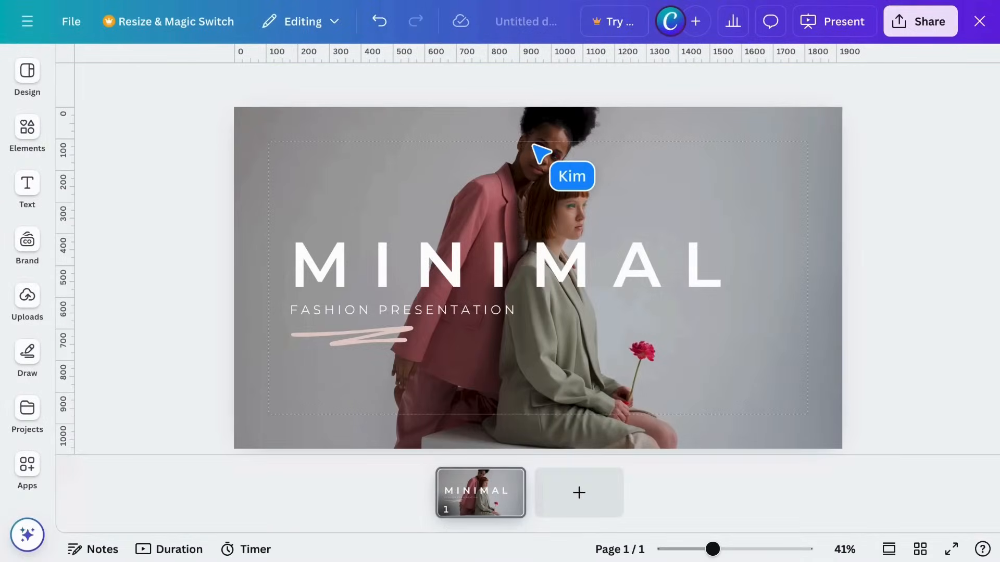
pyautogui.click(168, 20)
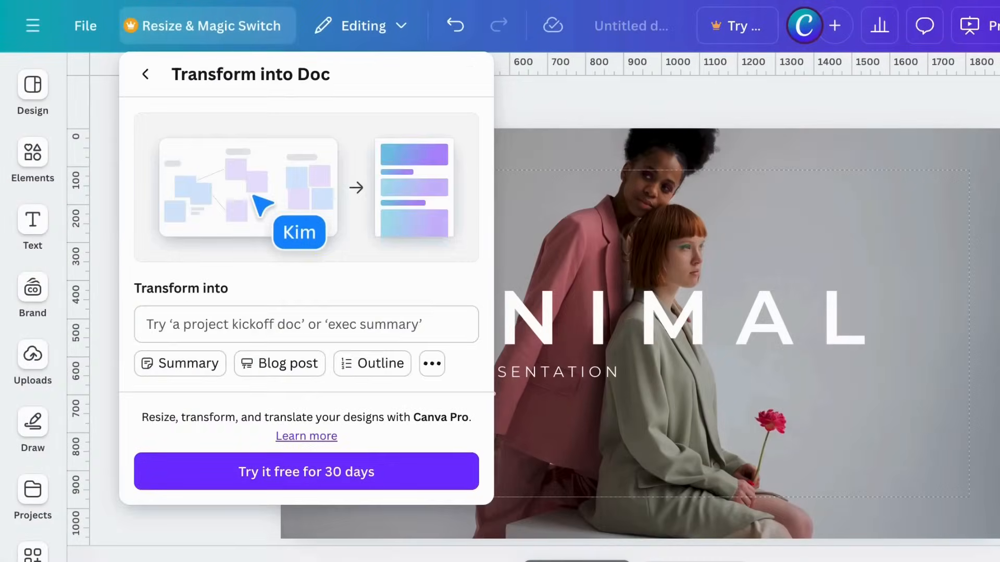
# Step: Explore Transform into Doc types, then view the Translate language list
pyautogui.click(432, 364)
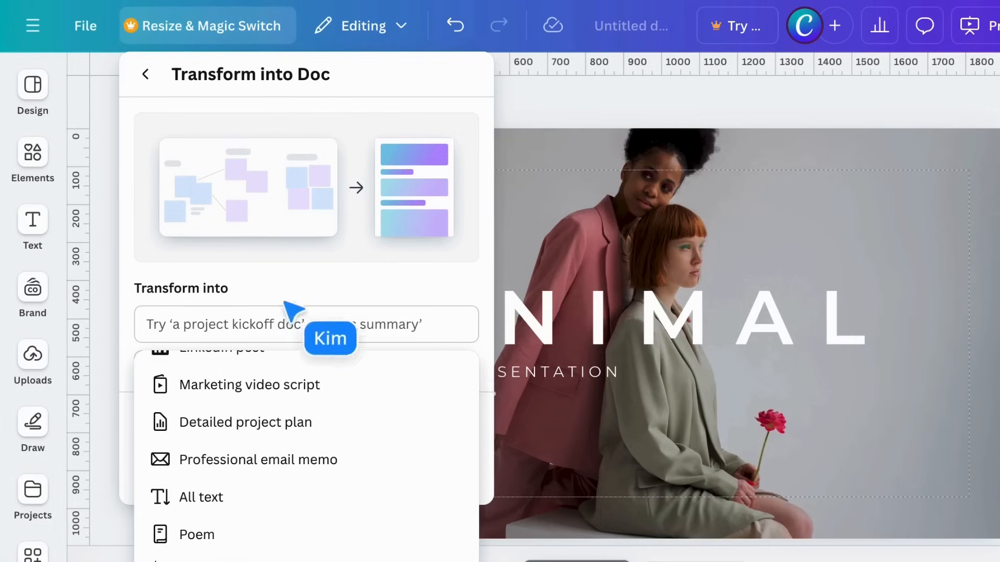
pyautogui.click(145, 74)
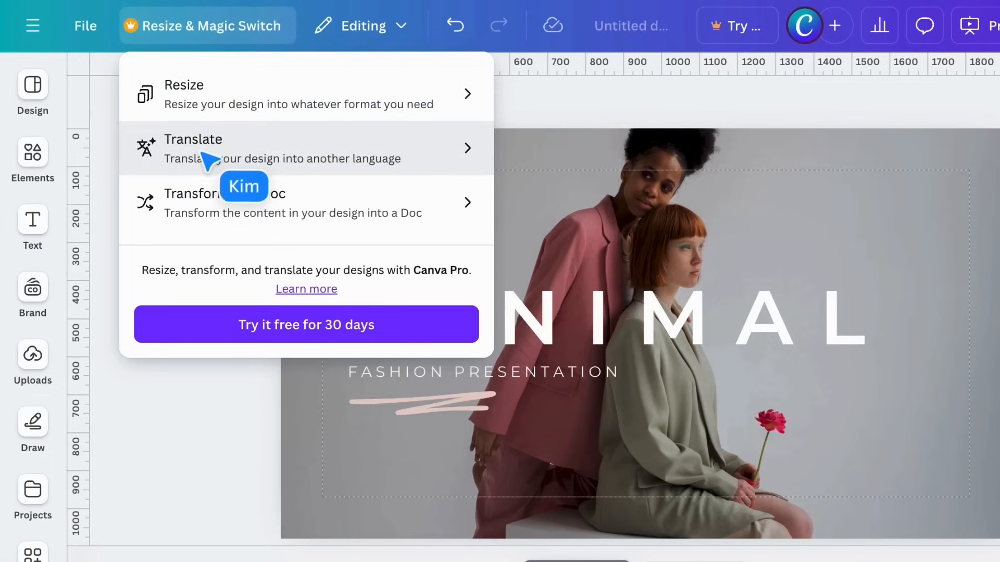
pyautogui.click(194, 149)
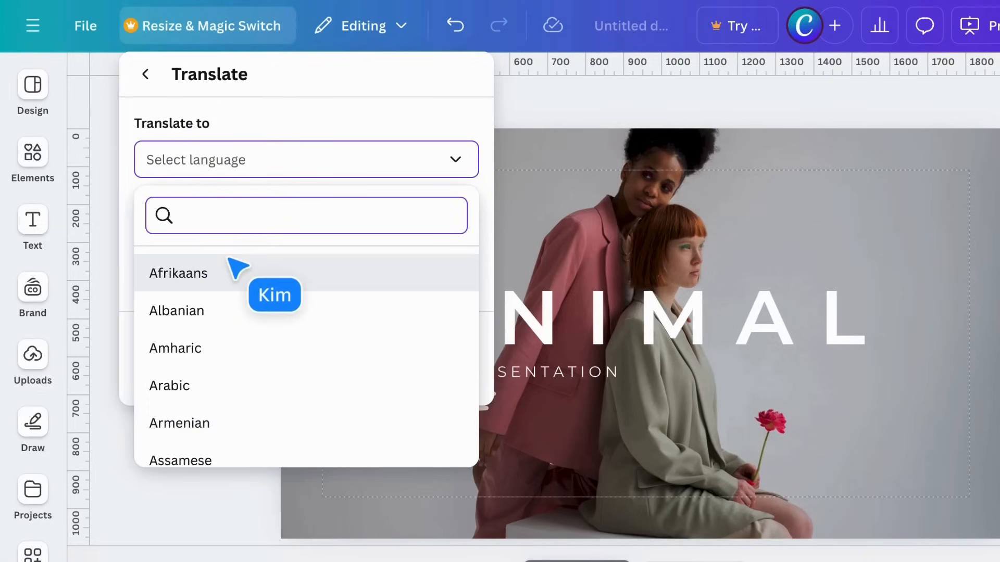
pyautogui.scroll(-3)
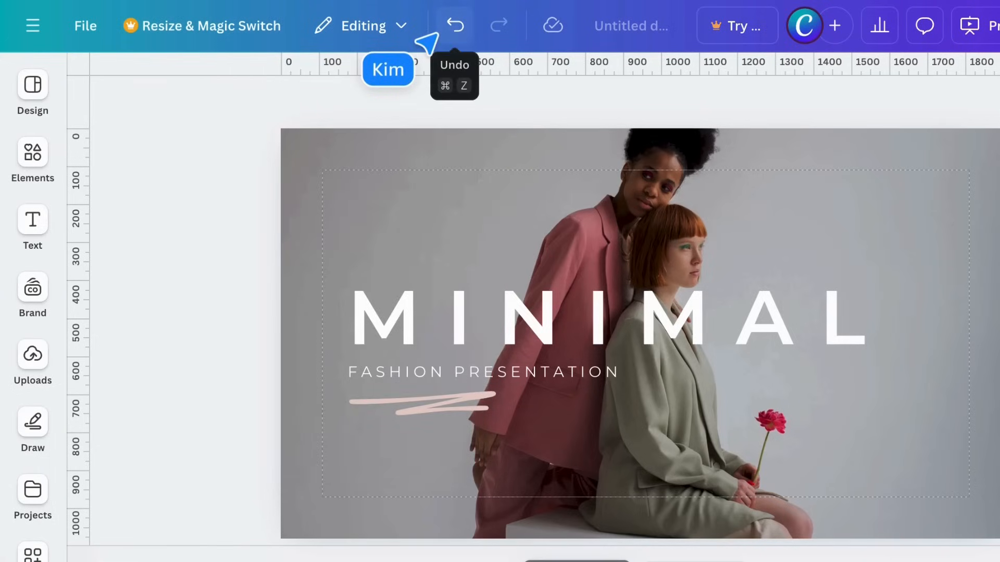
pyautogui.moveTo(498, 25)
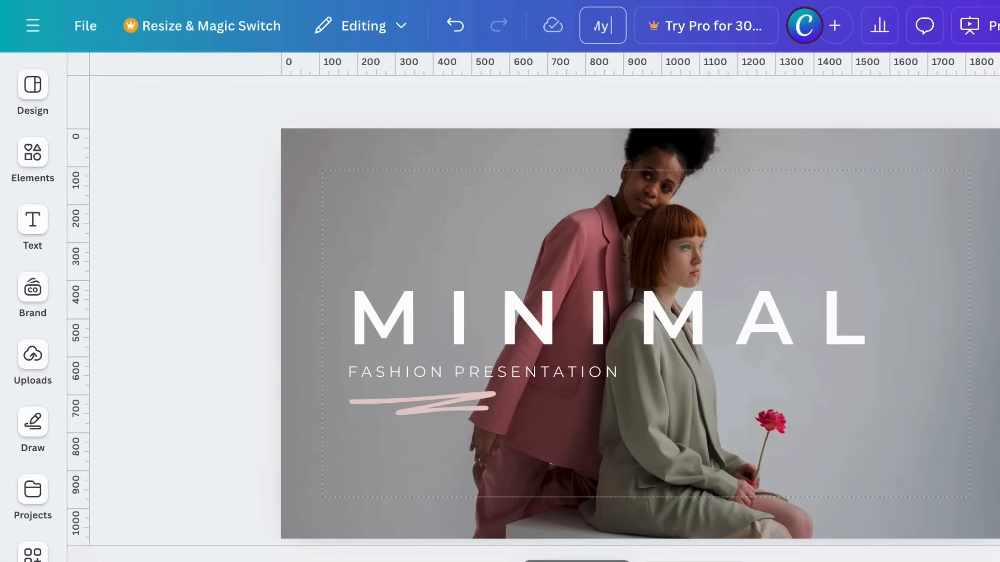
# Step: Rename the design to a title beginning 'My 1st Pre'
pyautogui.write('1st Pre')
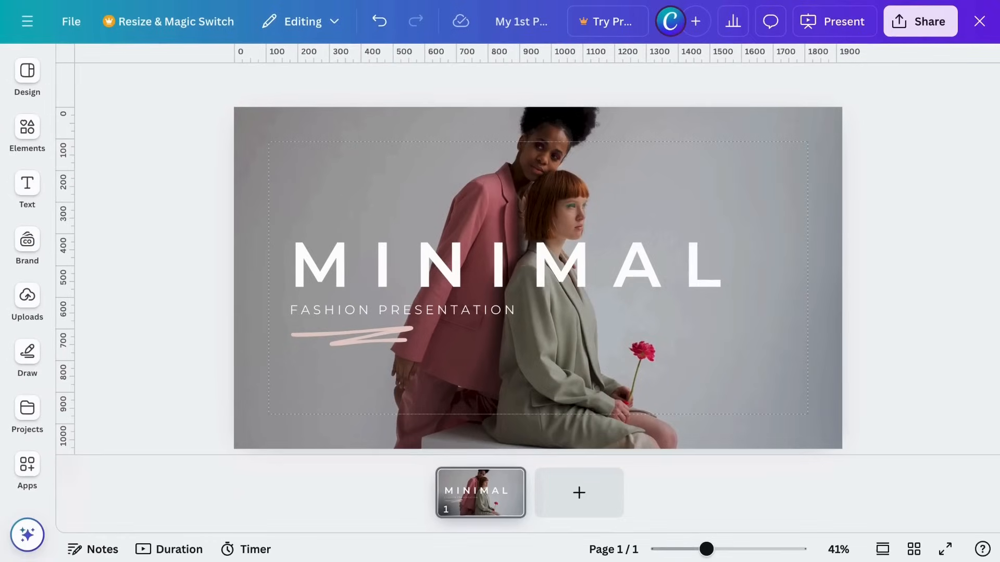
# Step: View the design's viewing insights, then show the current page's comments
pyautogui.click(732, 21)
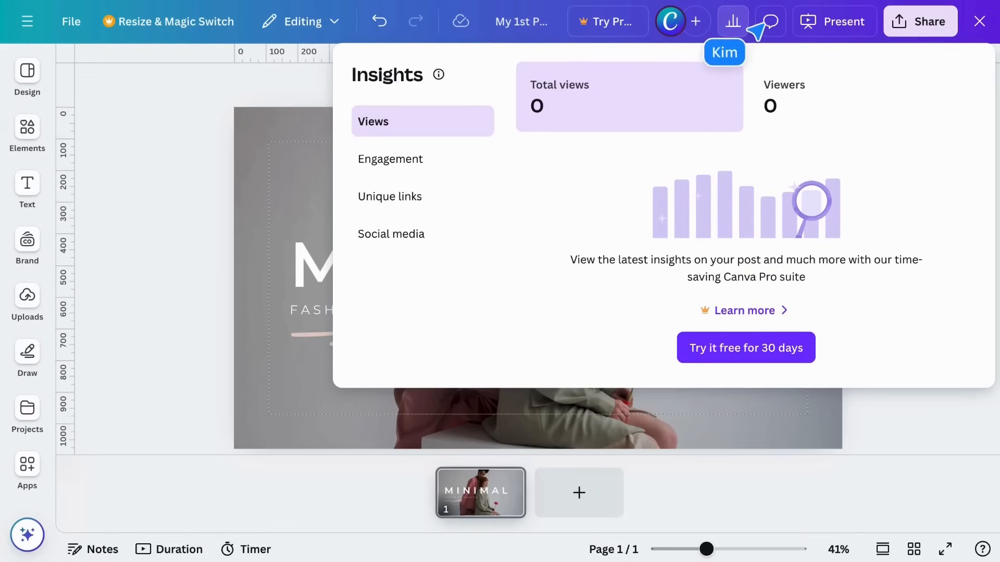
pyautogui.click(768, 21)
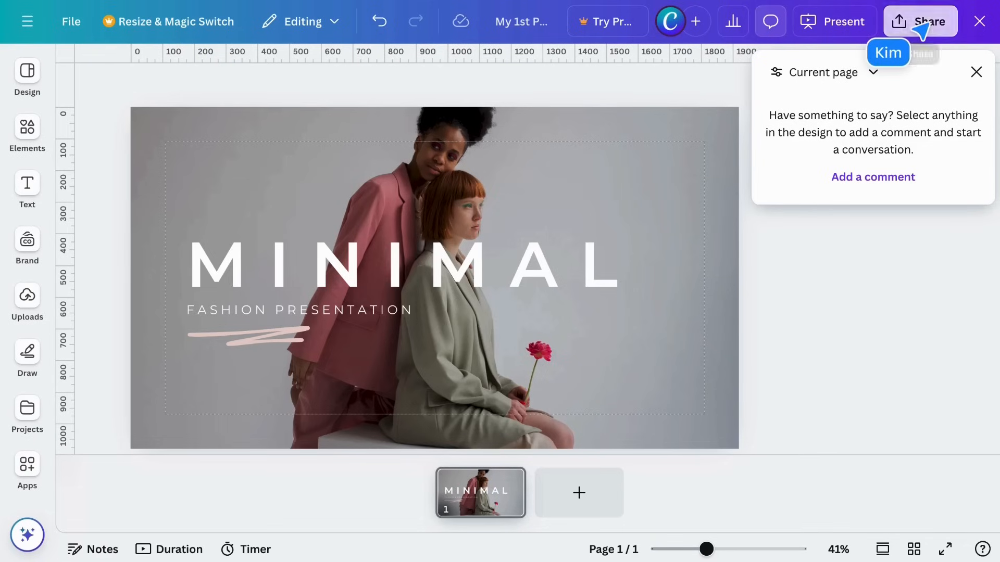
# Step: Invite lucille@ with Can edit and set the collaboration link to anyone with the link
pyautogui.click(920, 21)
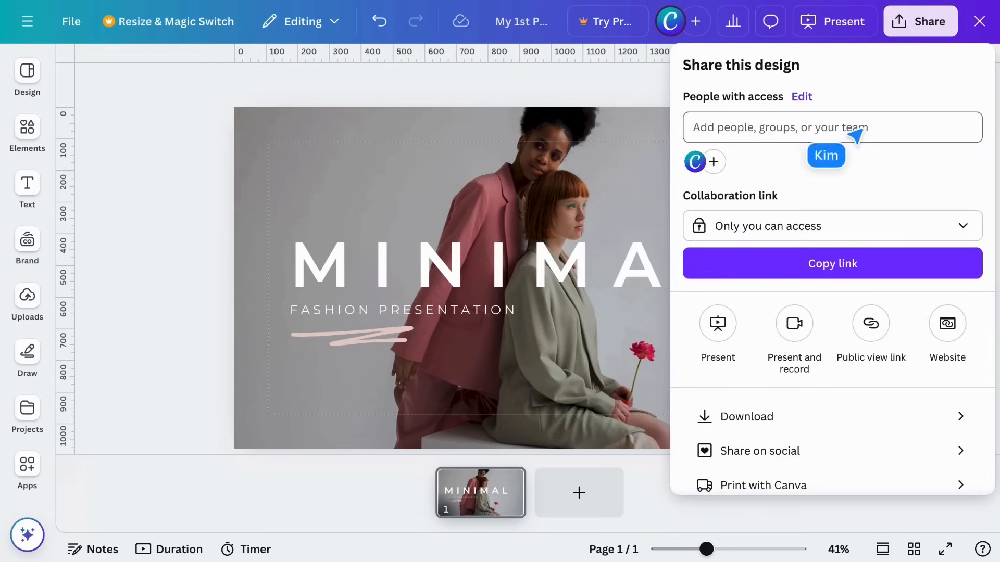
pyautogui.write('lucille@youremail.com')
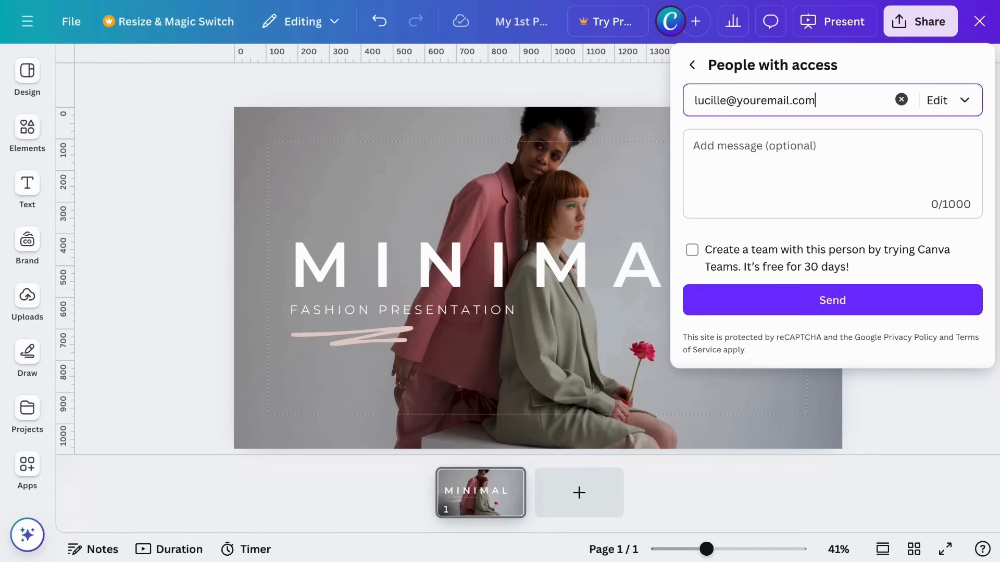
pyautogui.click(944, 100)
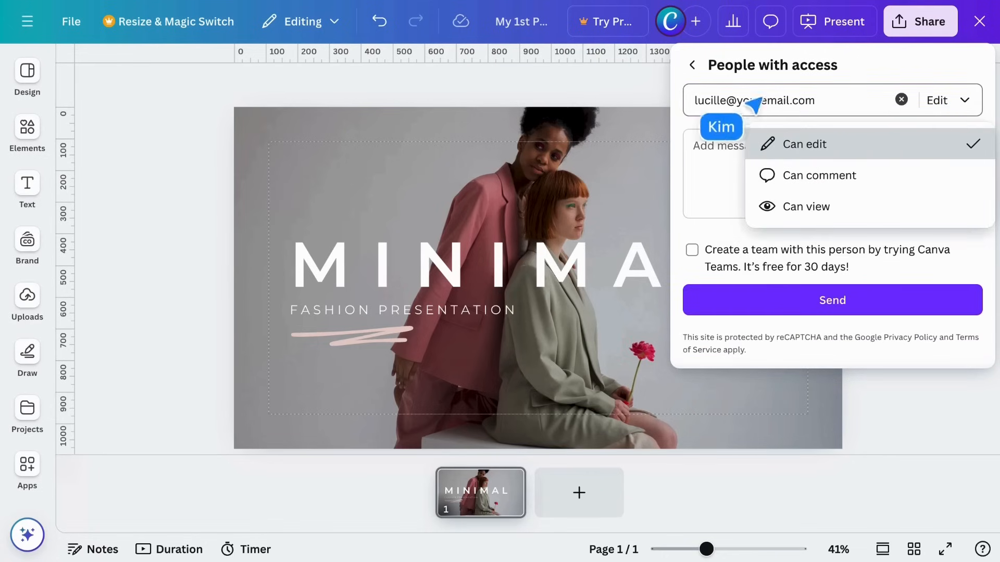
pyautogui.click(692, 64)
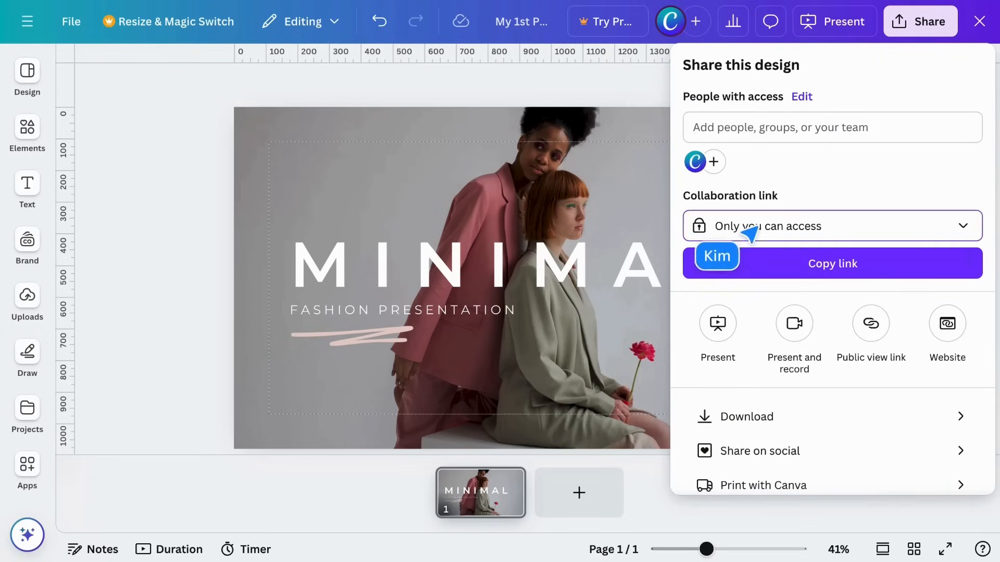
pyautogui.click(829, 226)
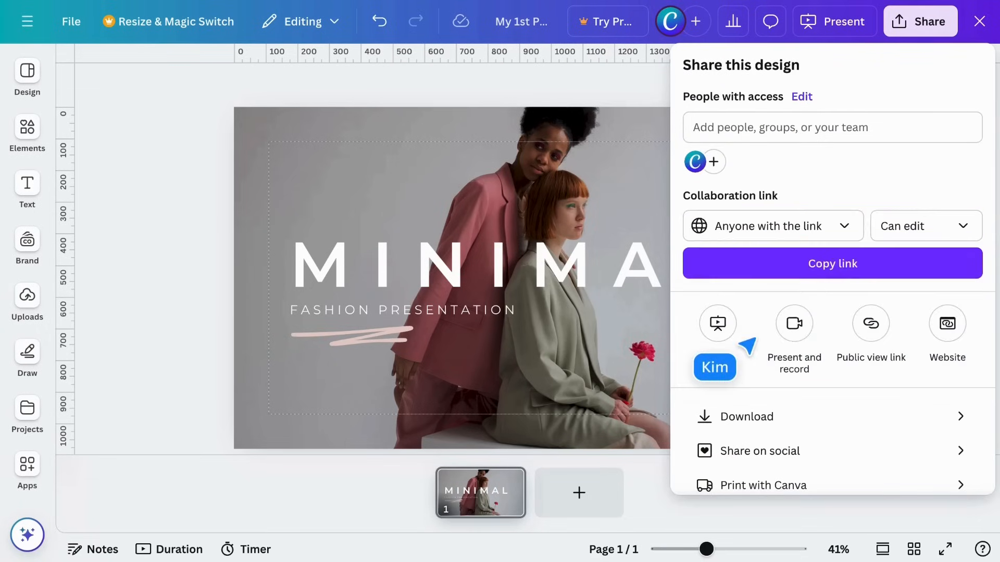
pyautogui.click(832, 263)
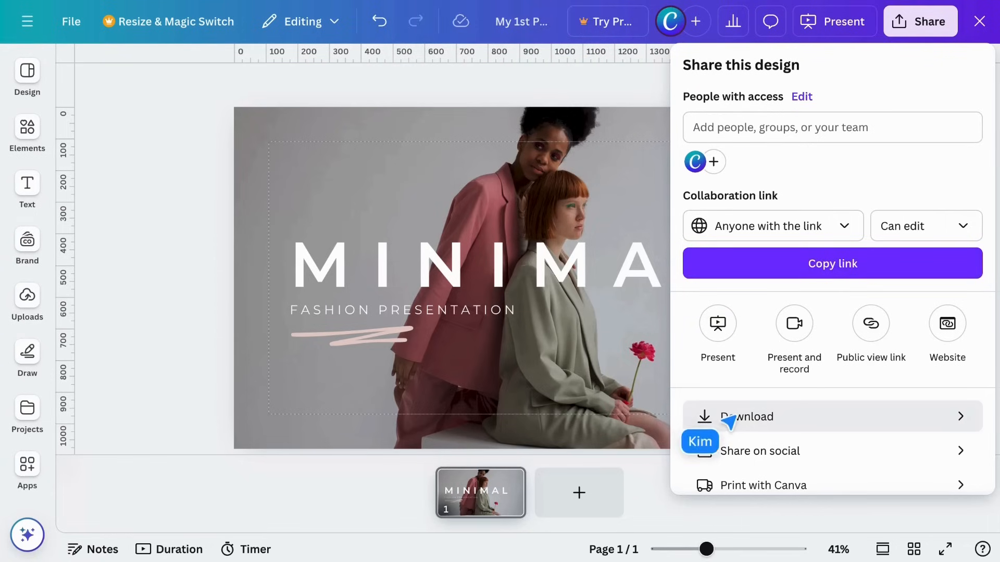
# Step: Open Print with Canva and browse printable products such as posters, mugs and stickers
pyautogui.click(745, 416)
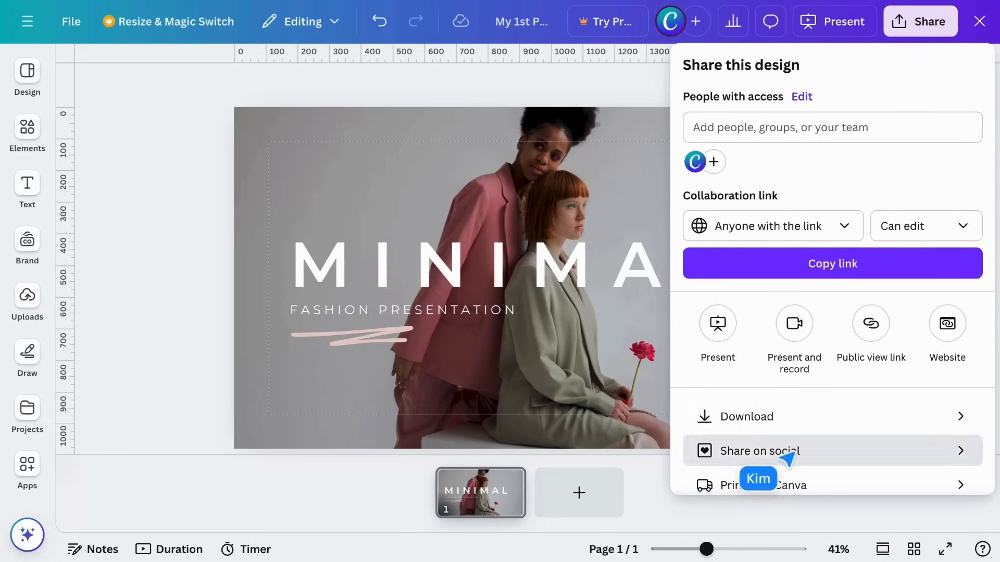
pyautogui.click(758, 451)
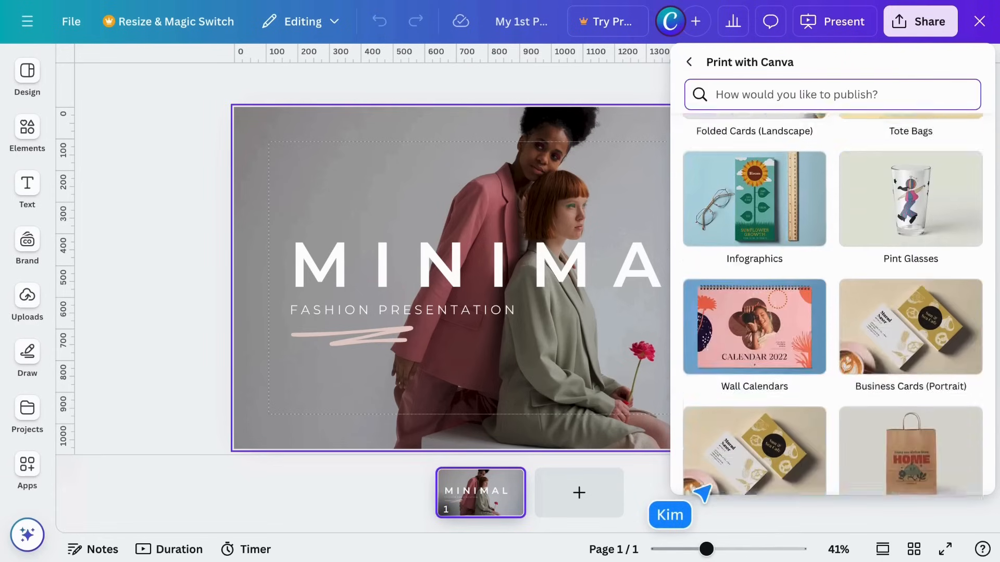
pyautogui.scroll(-3)
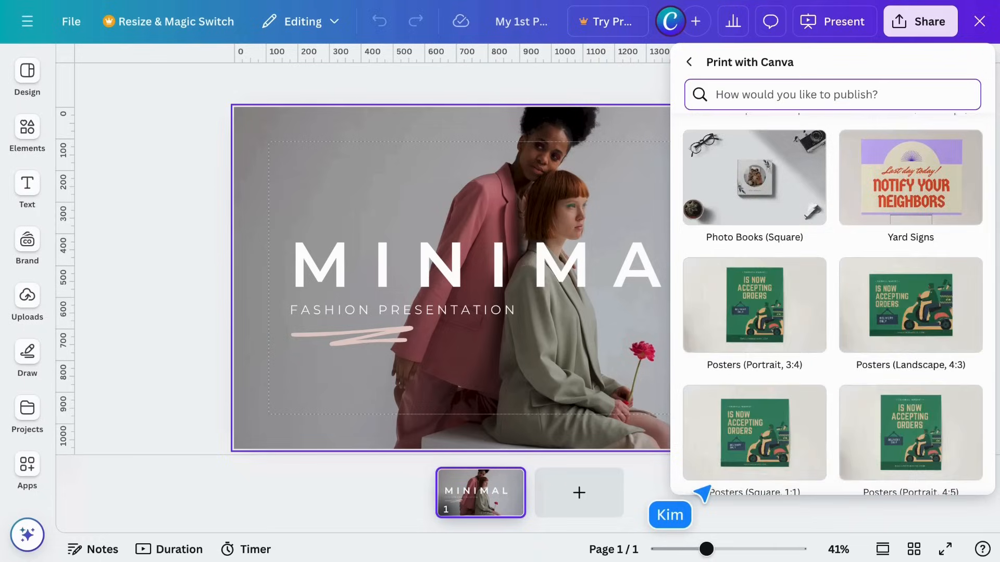
pyautogui.scroll(-3)
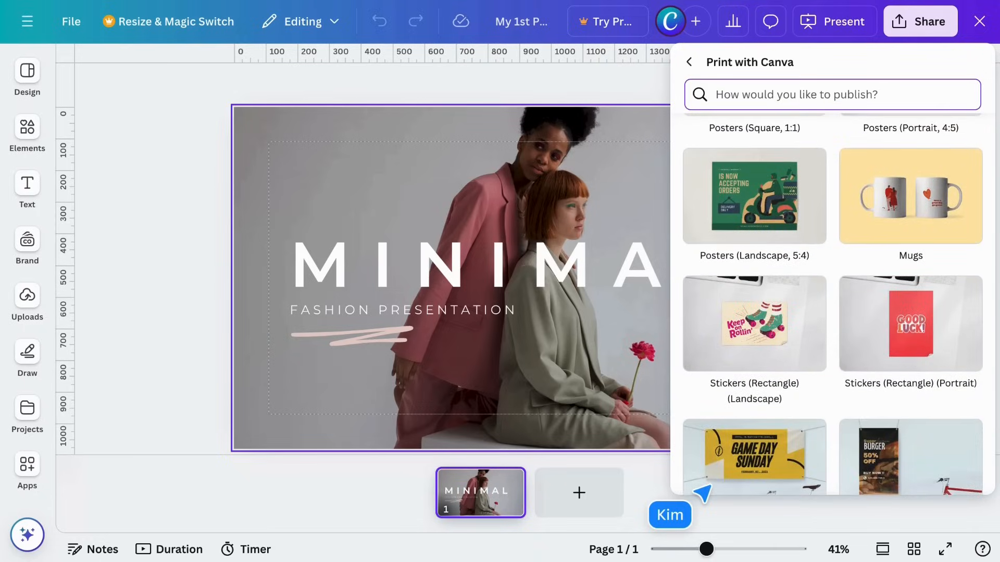
pyautogui.moveTo(685, 68)
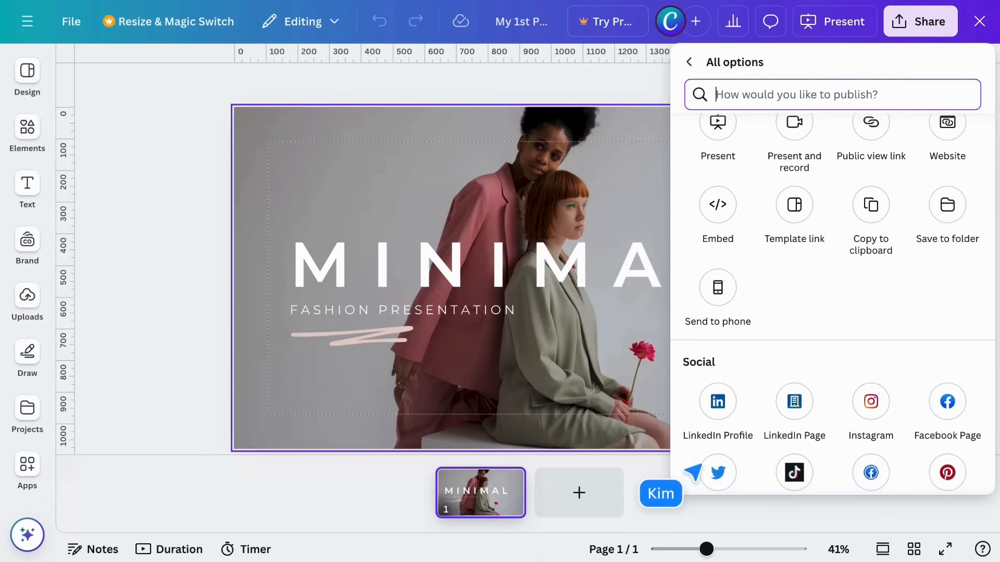
# Step: Scroll through every sharing and publishing destination in the Share panel
pyautogui.scroll(-3)
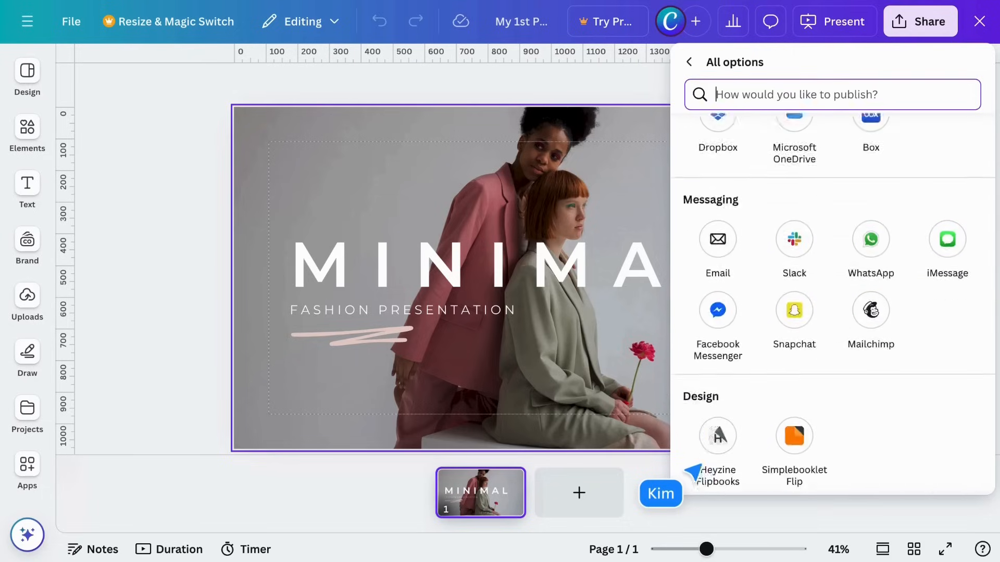
pyautogui.scroll(-3)
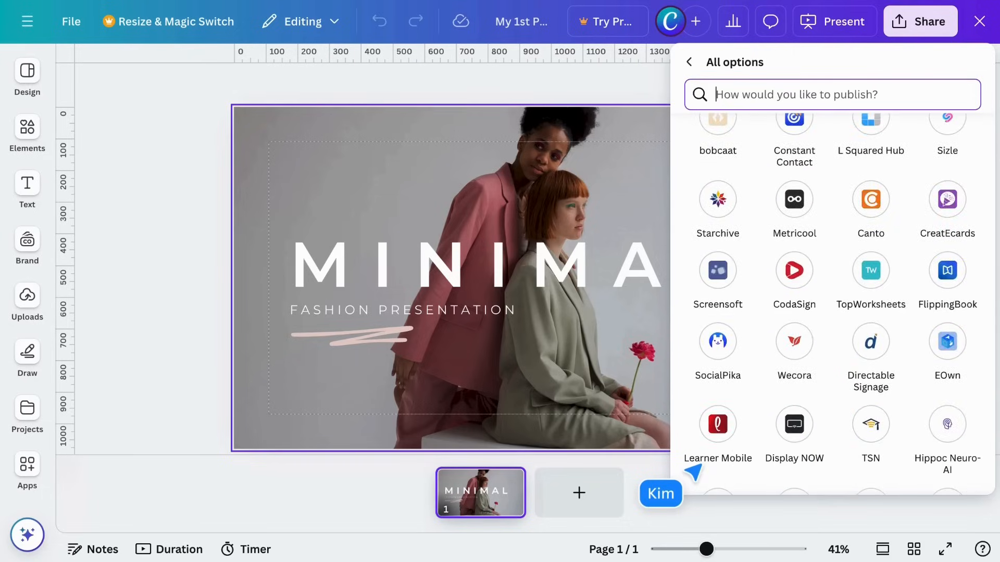
pyautogui.scroll(-3)
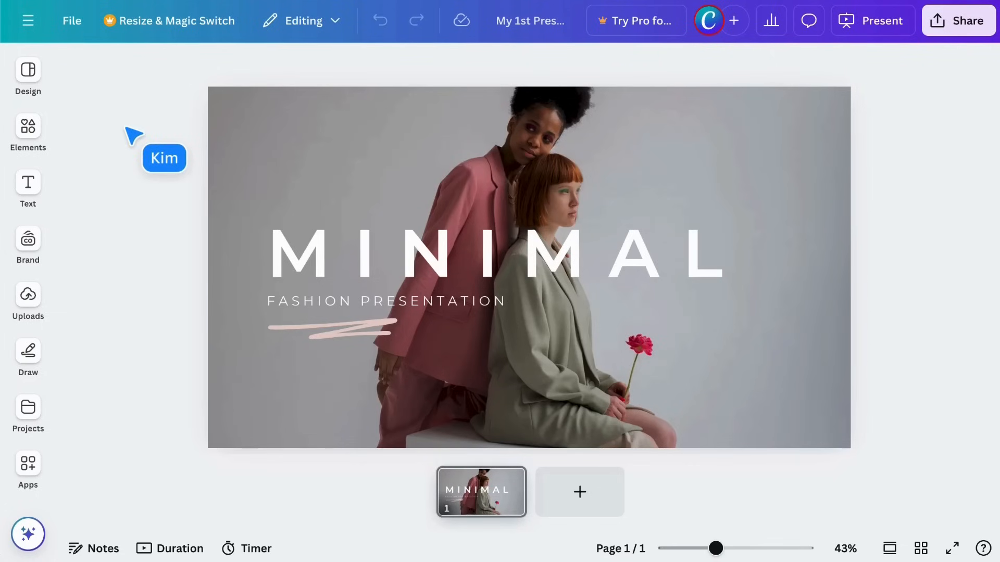
pyautogui.moveTo(125, 136)
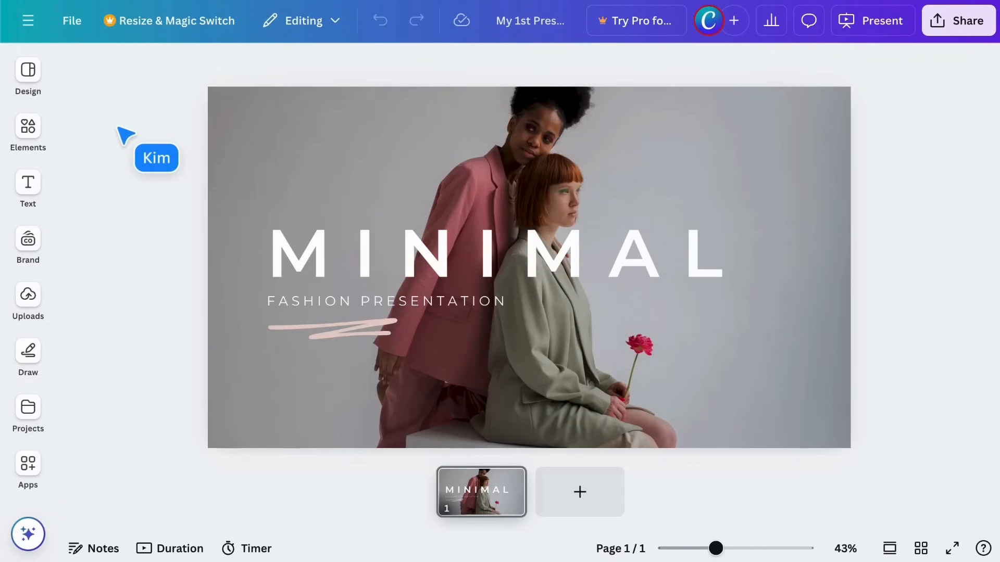
# Step: Close the Share panel and show the Design templates panel
pyautogui.click(28, 76)
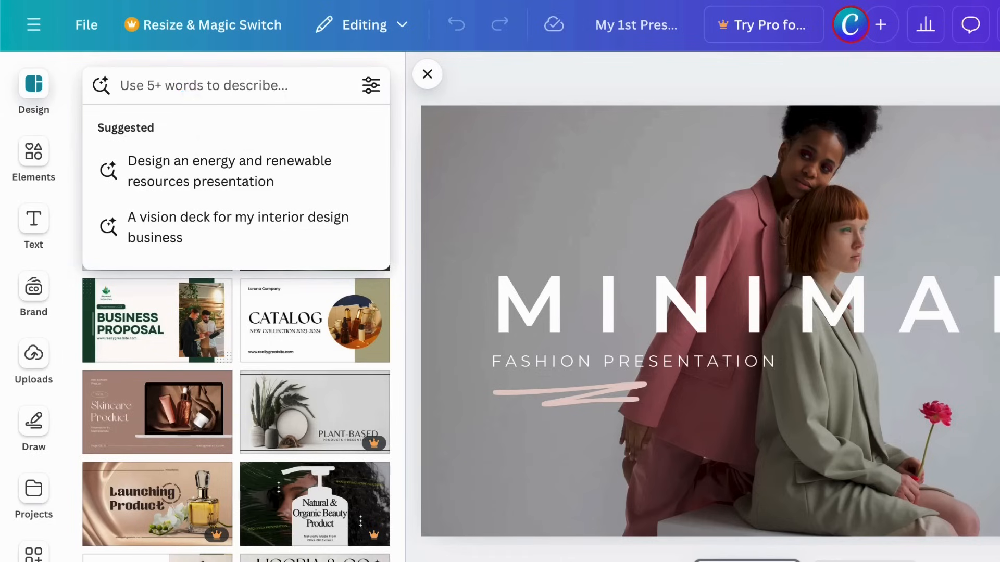
# Step: Search Design templates for 'New product launch' and scroll the matching results
pyautogui.write('New product launch')
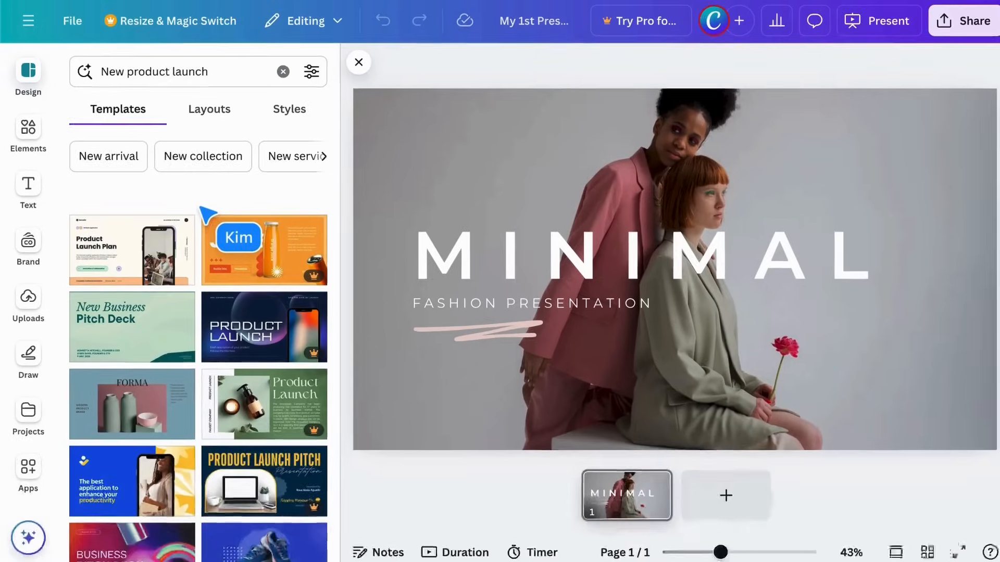
pyautogui.scroll(-3)
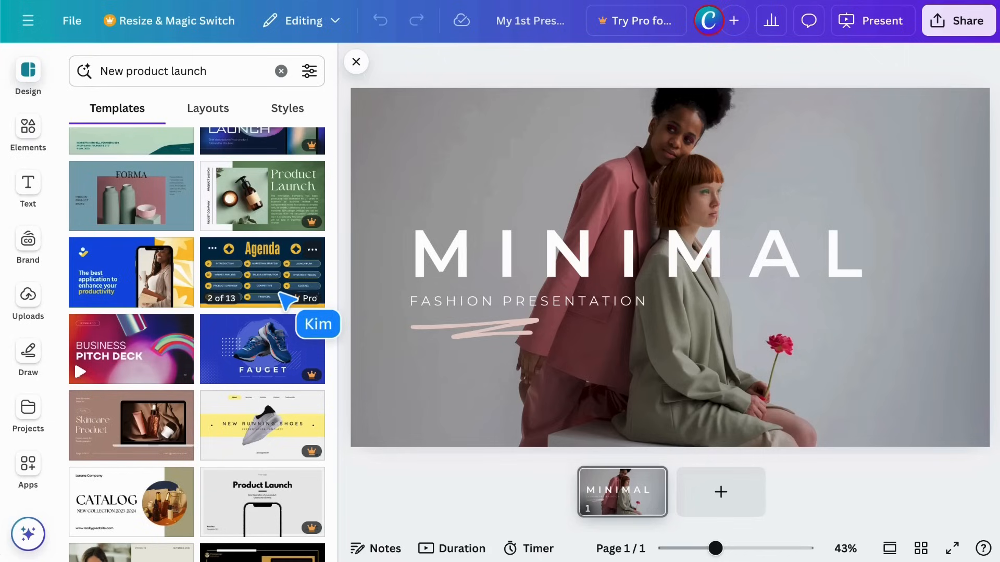
pyautogui.moveTo(134, 211)
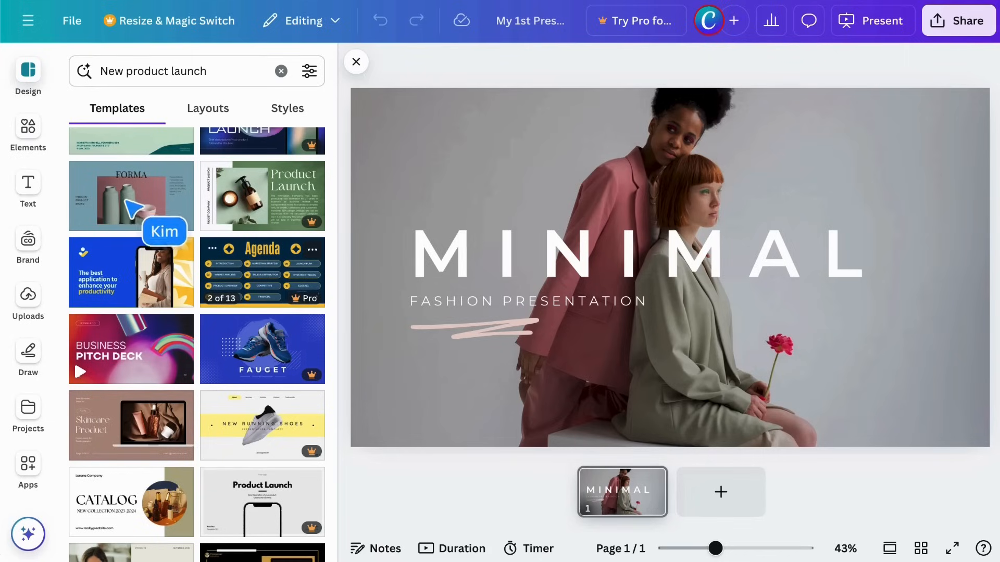
# Step: Apply all 10 pages of the FORMA product brand template and scroll the pages
pyautogui.click(131, 195)
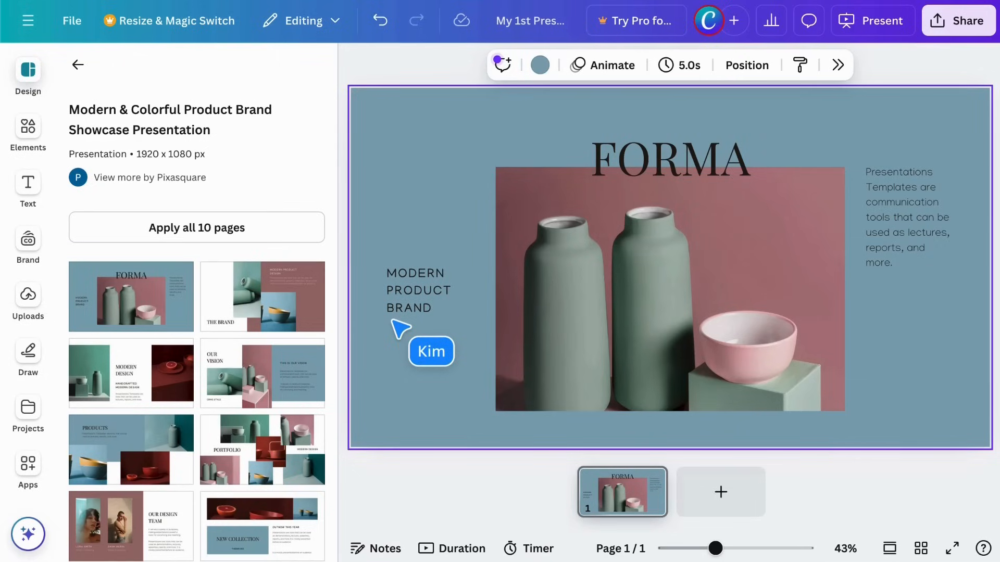
pyautogui.click(196, 227)
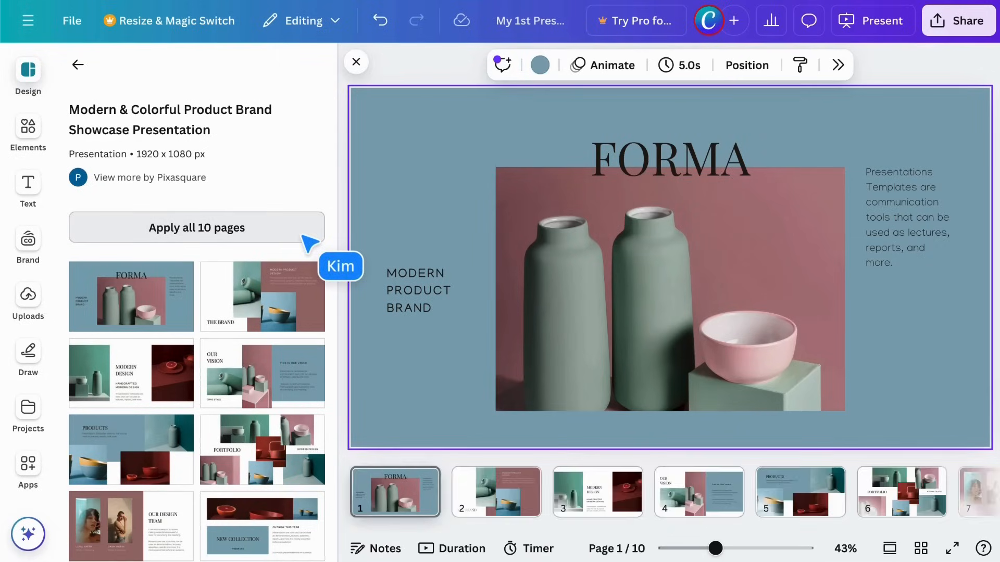
pyautogui.scroll(-3)
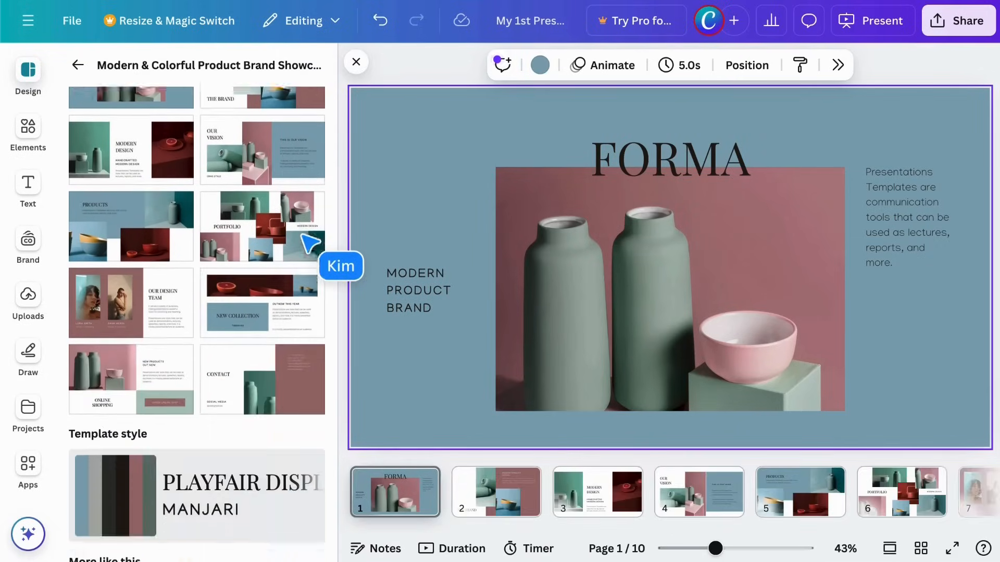
pyautogui.scroll(-3)
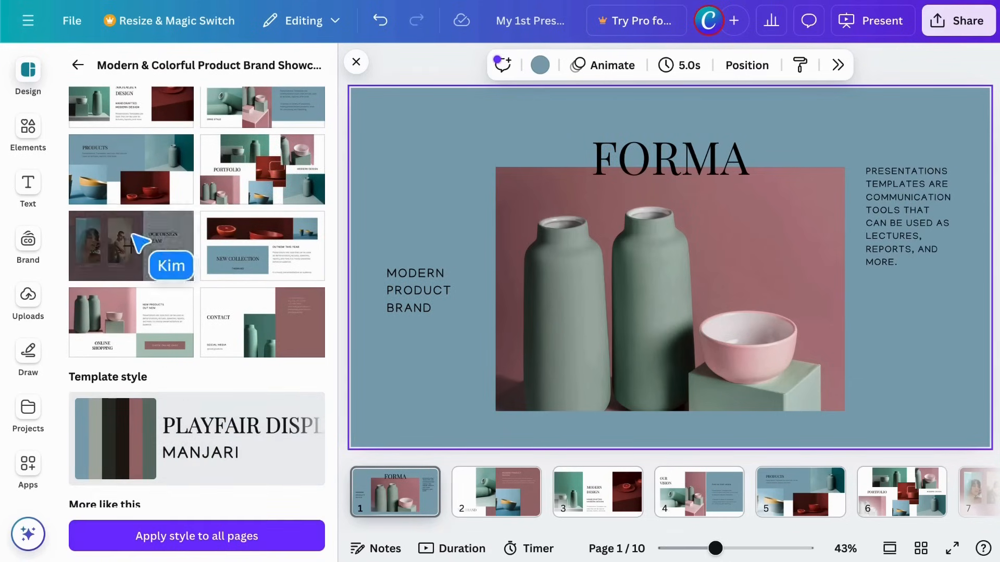
# Step: Apply a navy colour palette to all pages from Design > Styles
pyautogui.write('New product launch')
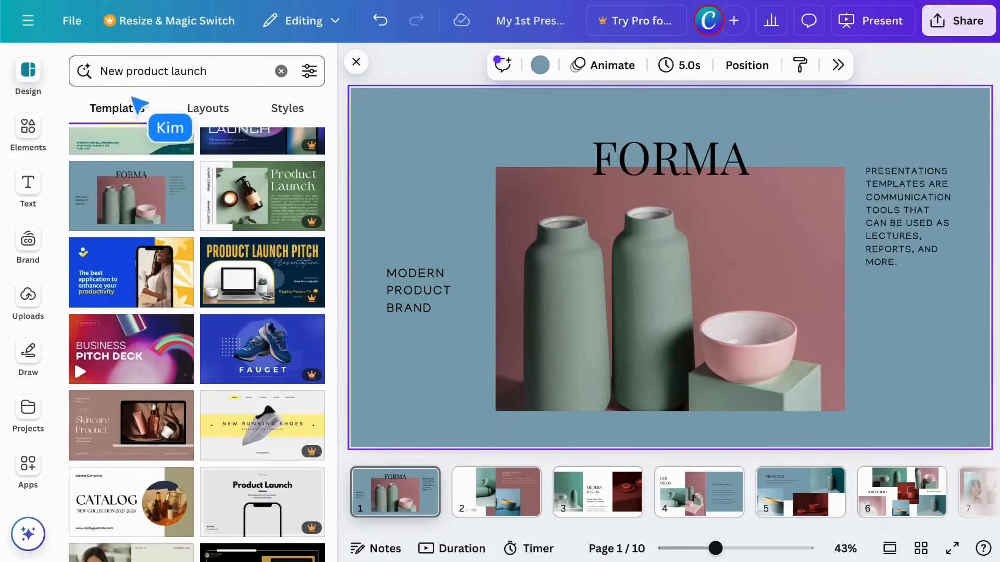
pyautogui.click(286, 108)
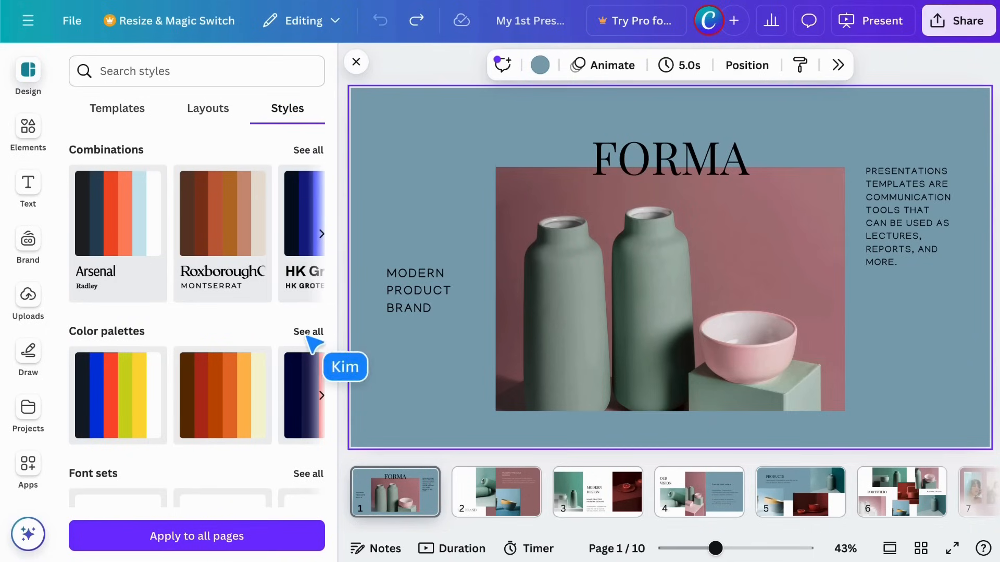
pyautogui.click(308, 331)
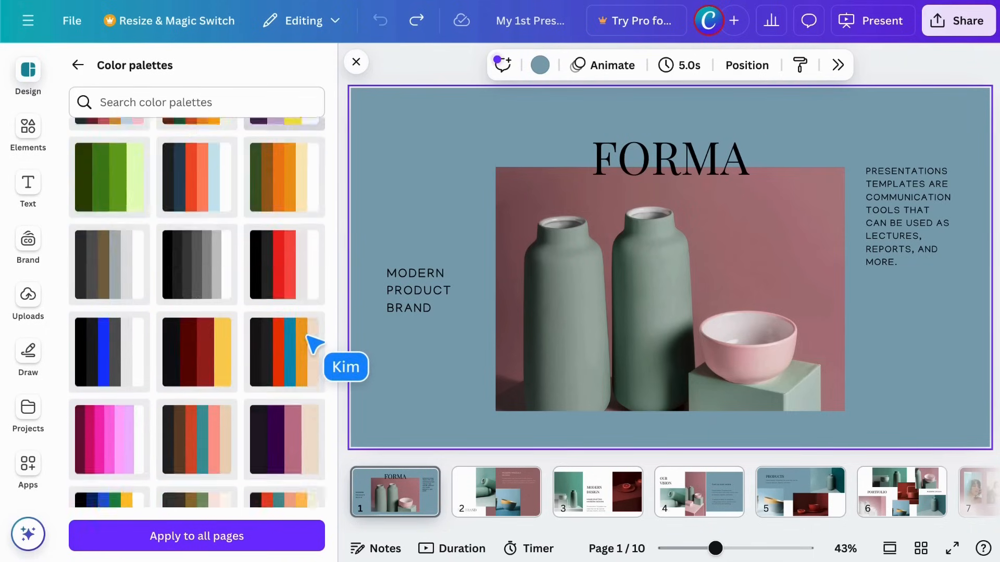
pyautogui.scroll(-3)
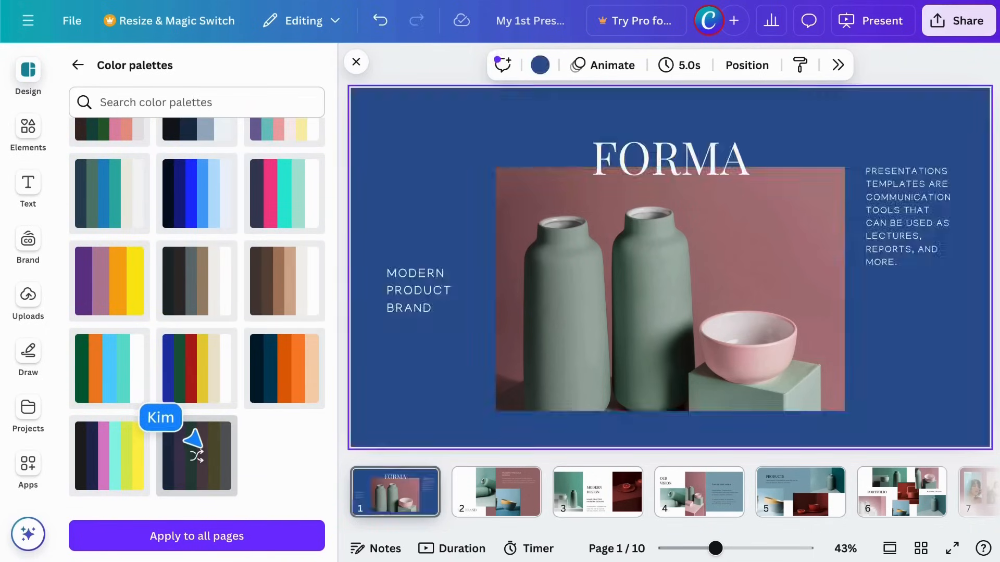
pyautogui.click(196, 535)
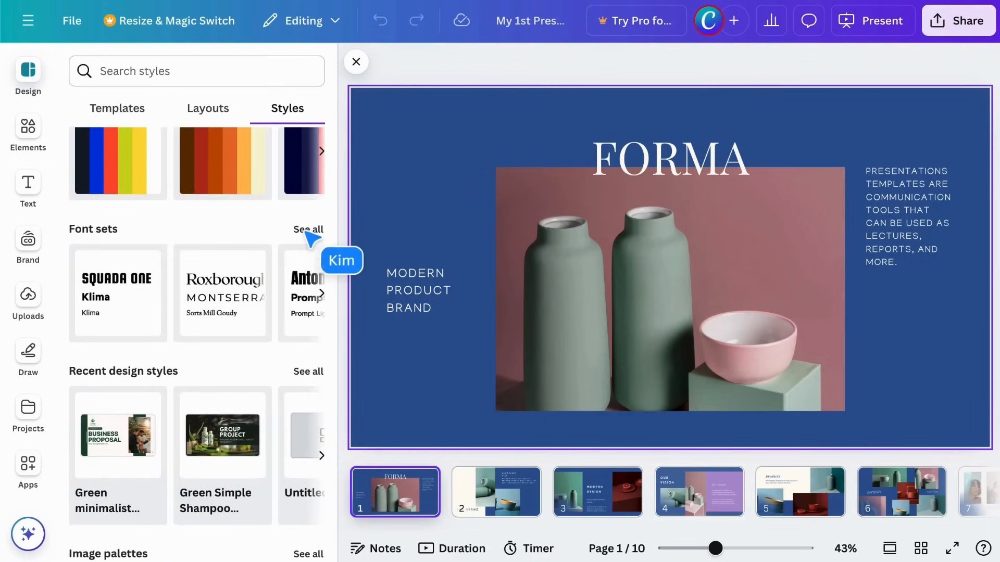
# Step: Browse the font sets to apply a Playfair Display set across the deck
pyautogui.click(307, 229)
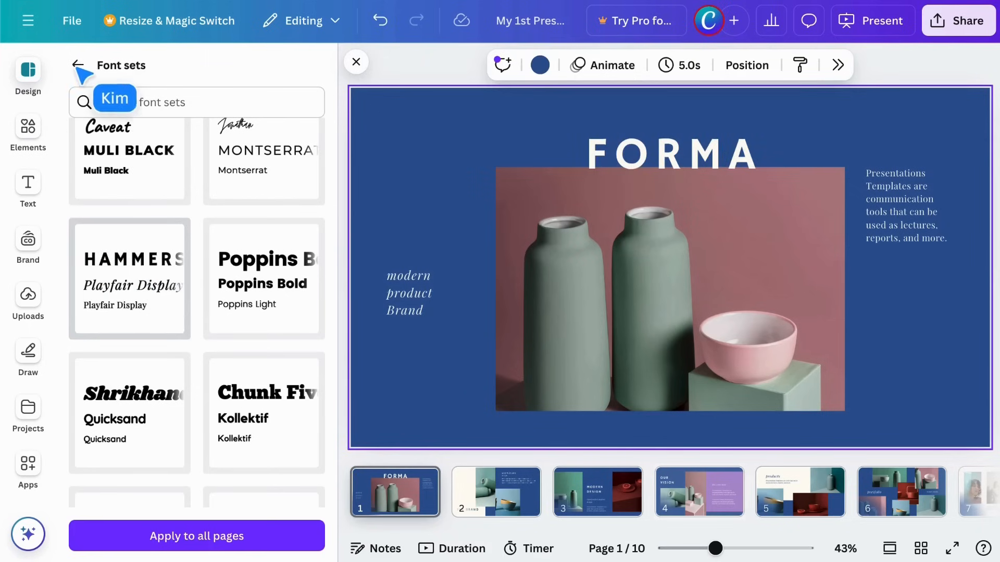
pyautogui.click(77, 65)
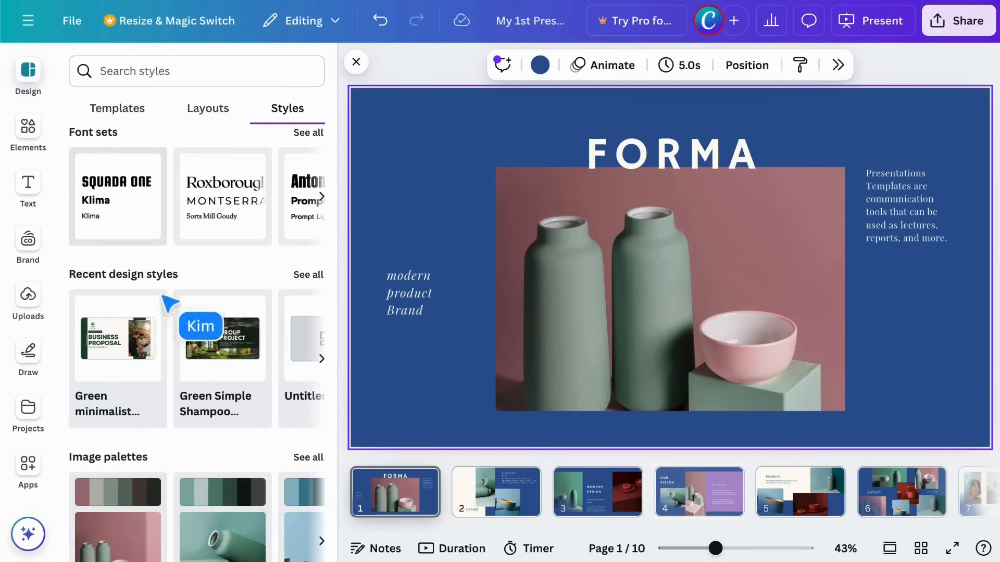
pyautogui.click(207, 108)
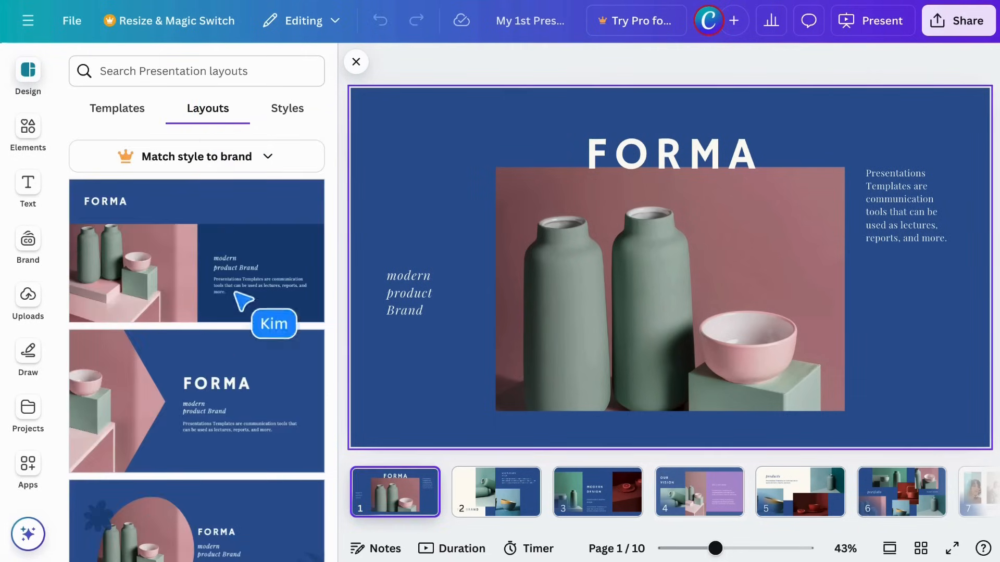
# Step: Open slide 2 of the FORMA deck and scroll through the layouts
pyautogui.click(496, 492)
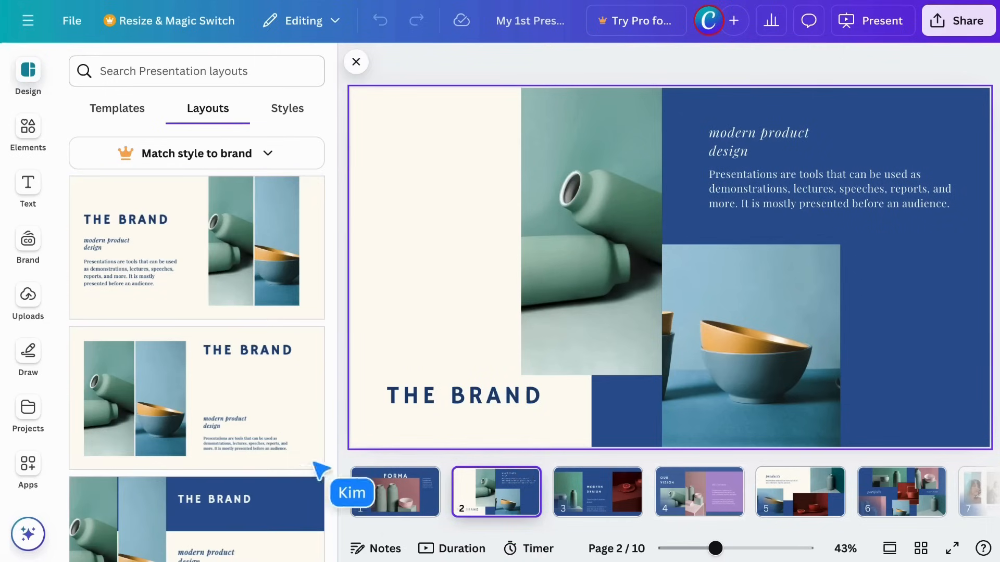
pyautogui.scroll(-3)
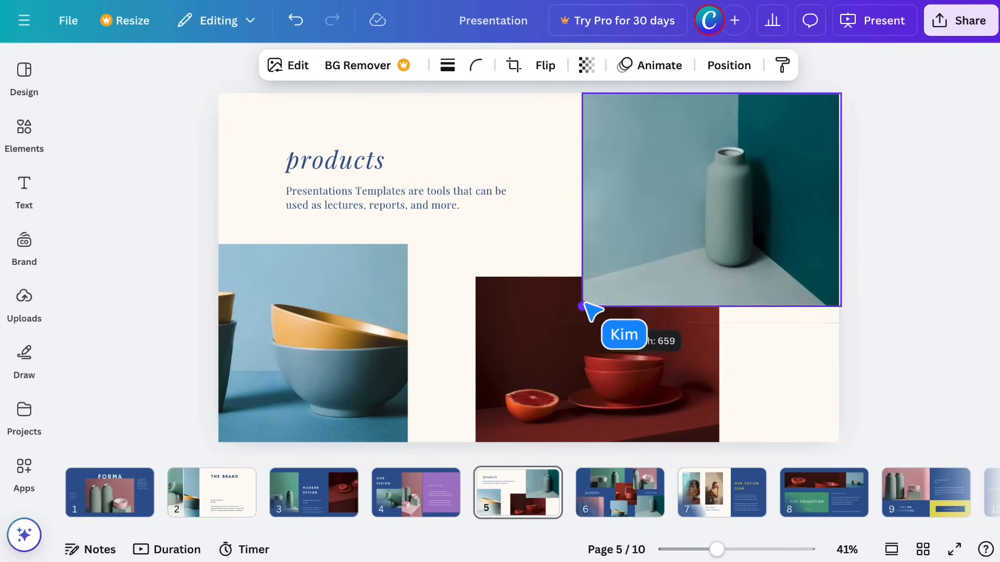
# Step: Narrow the vase photo from its left edge and return it to the top-right corner
pyautogui.click(710, 198)
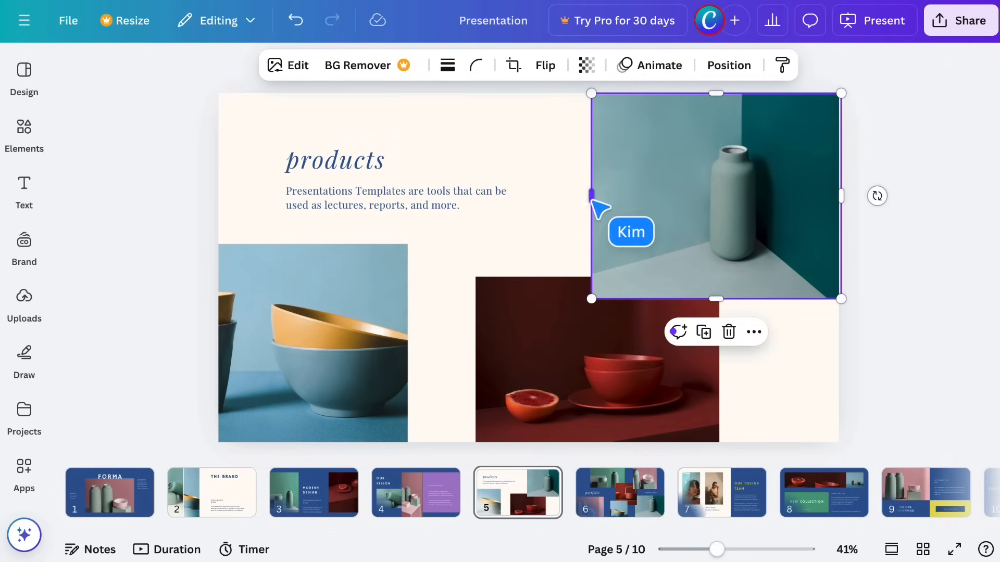
pyautogui.moveTo(590, 196); pyautogui.dragTo(559, 196)
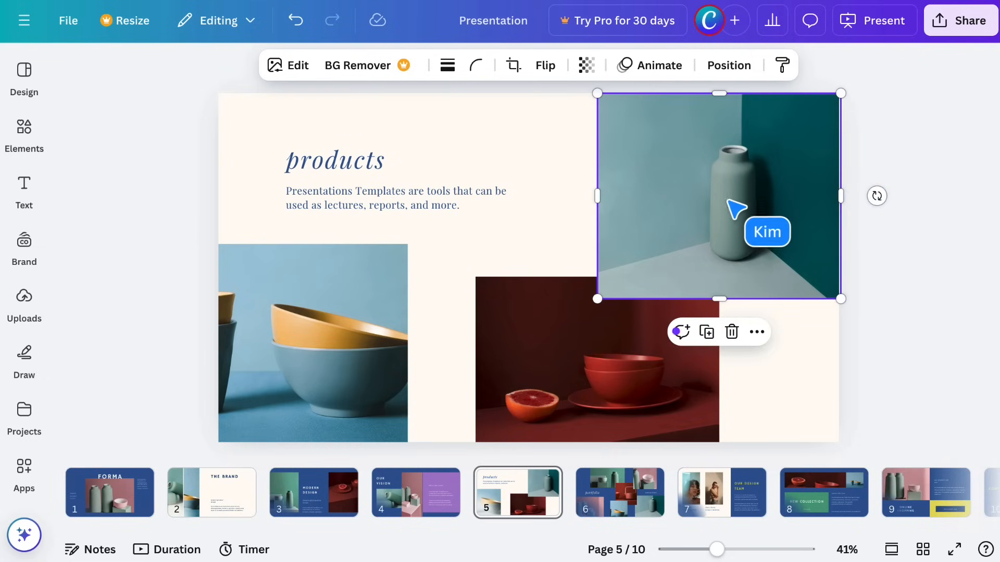
pyautogui.moveTo(733, 196); pyautogui.dragTo(529, 249)
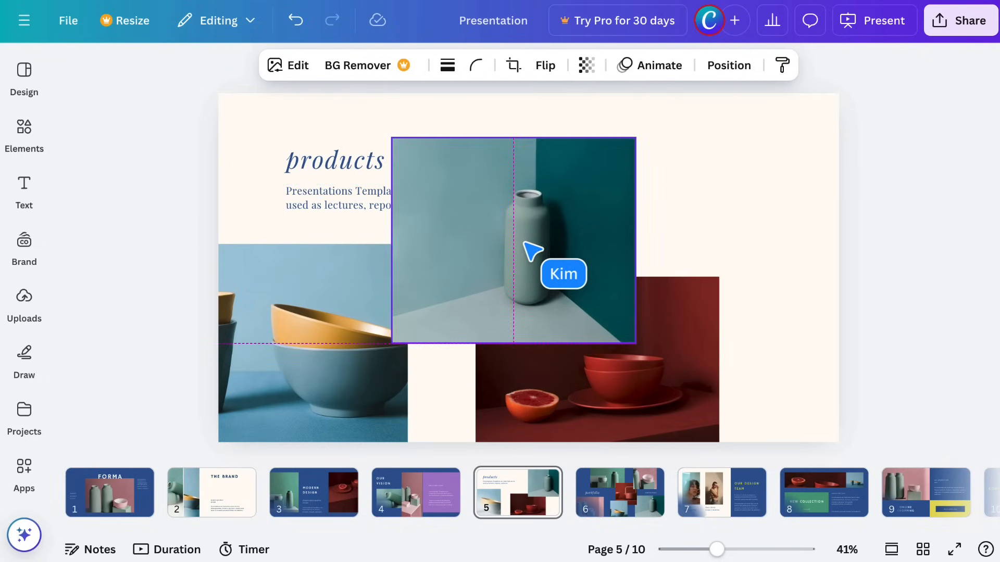
pyautogui.moveTo(514, 241); pyautogui.dragTo(706, 196)
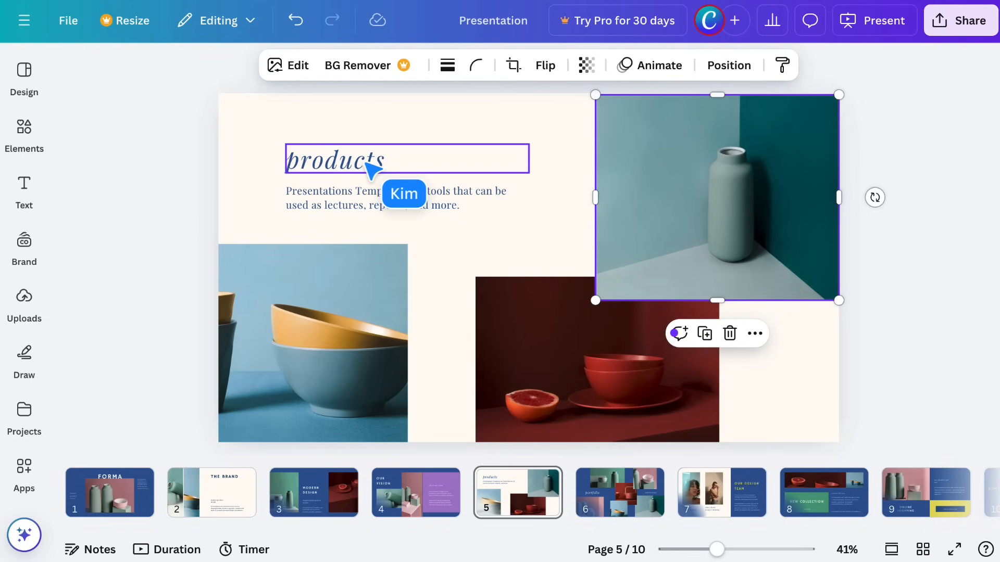
# Step: Replace the 'products' heading with 'My first presentation' and deselect the text box
pyautogui.write('My f')
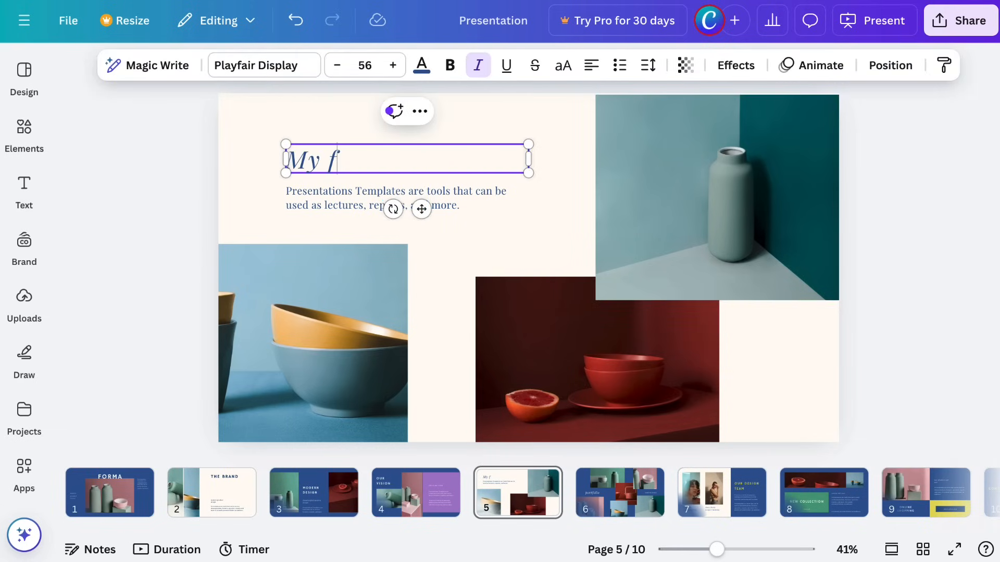
pyautogui.write('irst presentation')
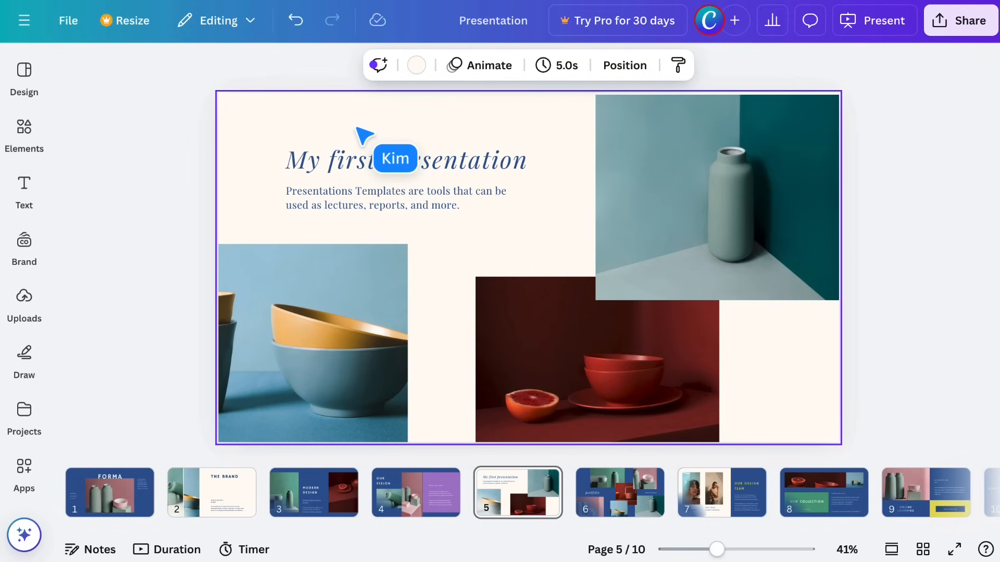
pyautogui.moveTo(481, 176)
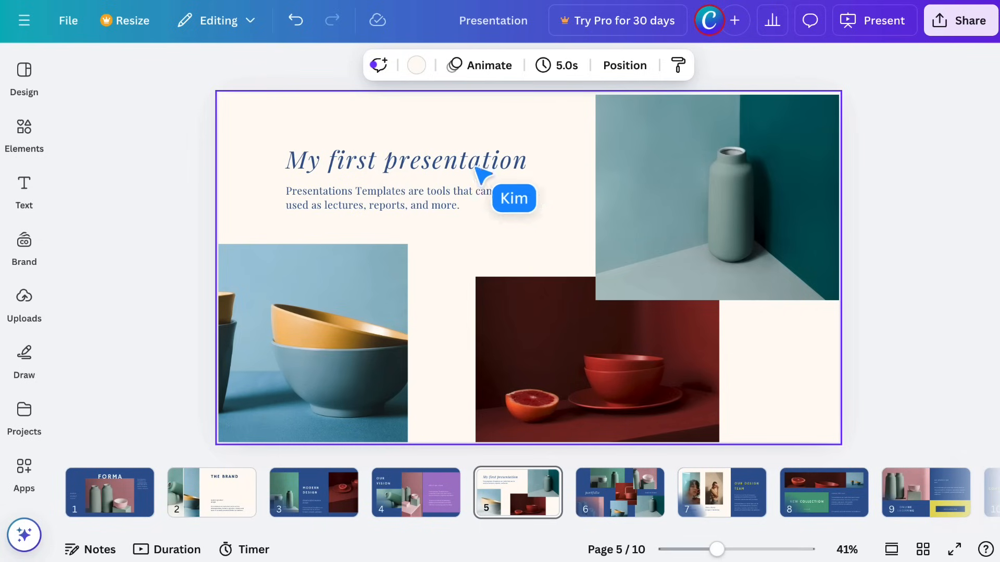
pyautogui.click(716, 198)
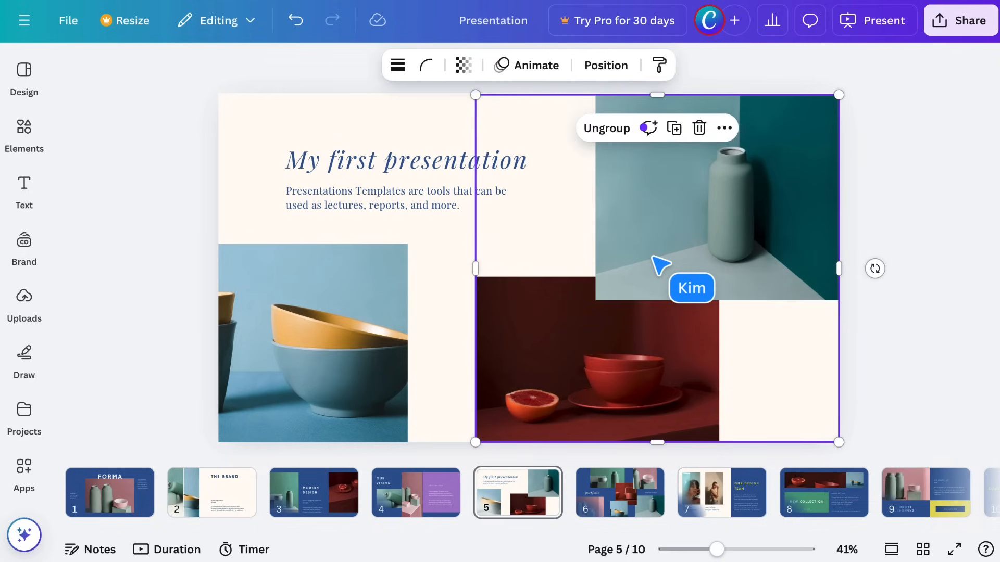
# Step: Nudge the grouped vase and red-bowl photos, ungroup them, and select the vase alone
pyautogui.moveTo(661, 264); pyautogui.dragTo(529, 268)
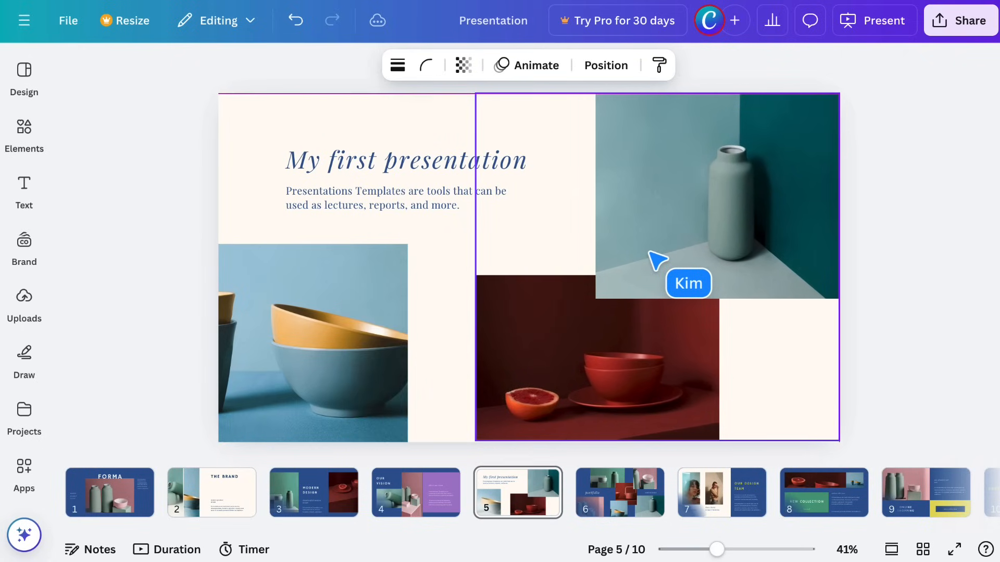
pyautogui.click(687, 284)
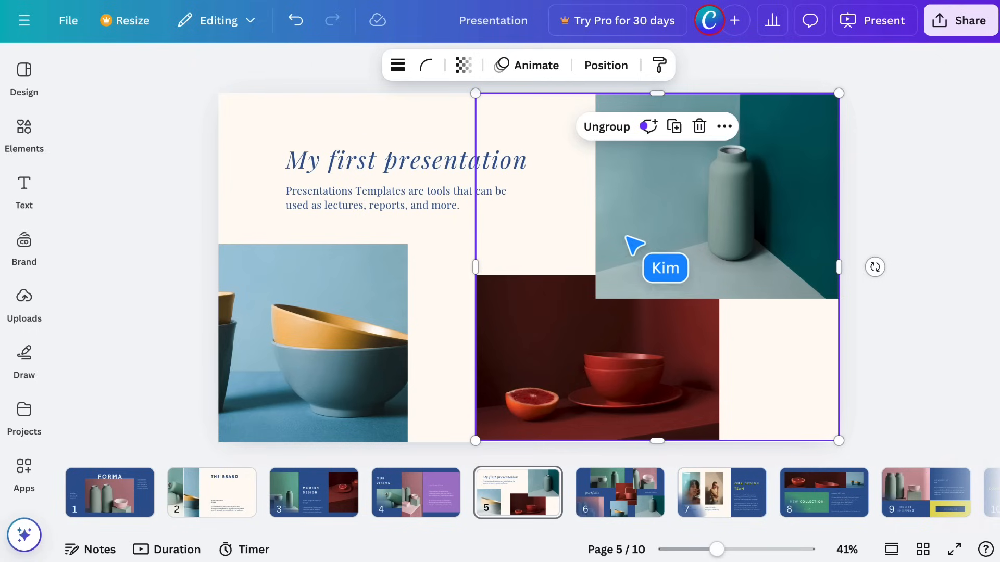
pyautogui.click(605, 126)
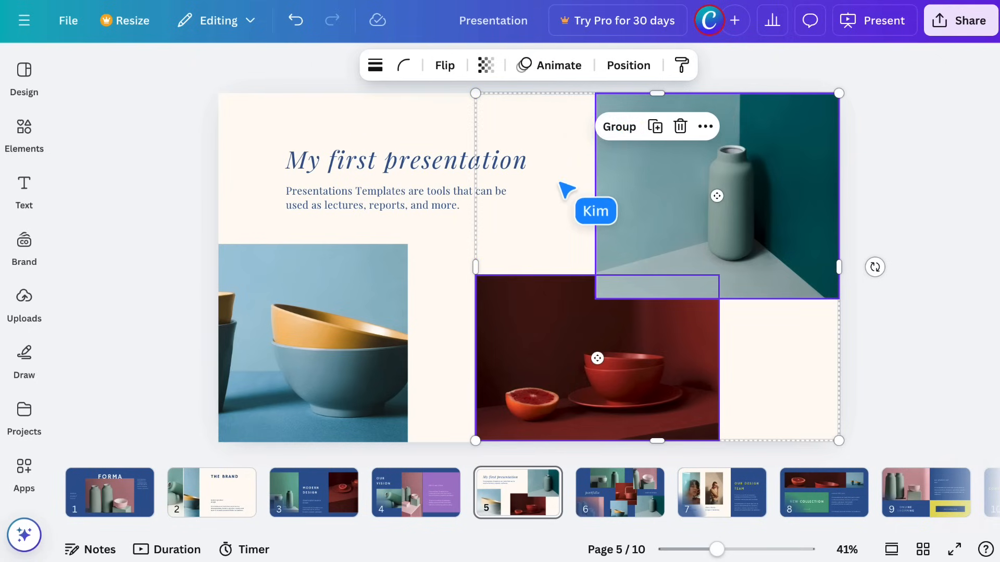
pyautogui.click(716, 196)
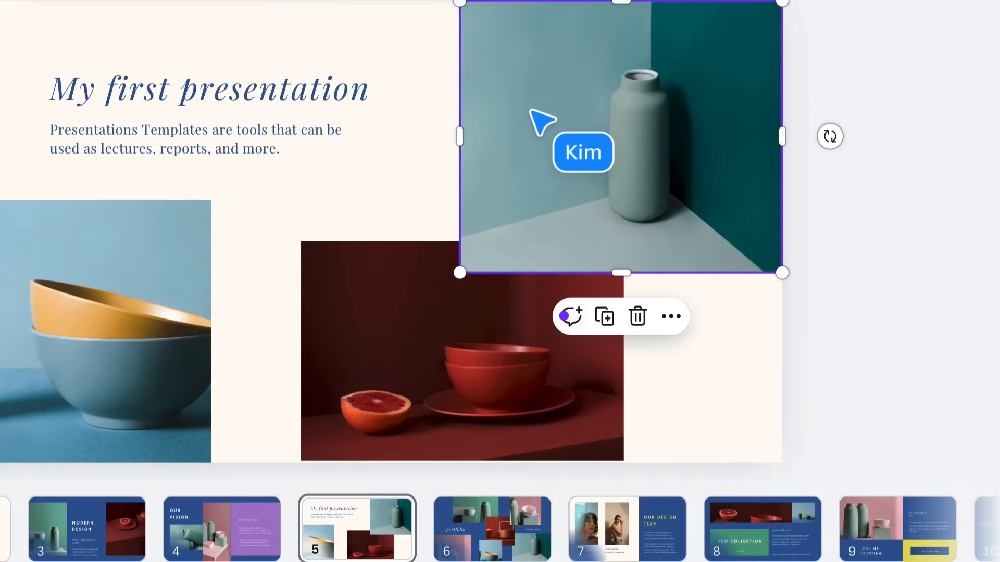
pyautogui.moveTo(604, 316)
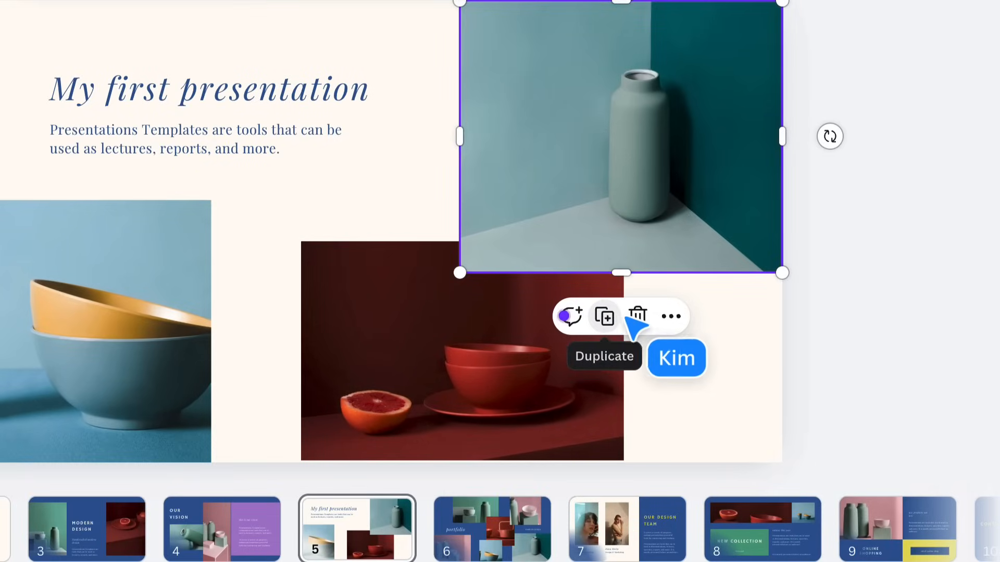
pyautogui.moveTo(671, 316)
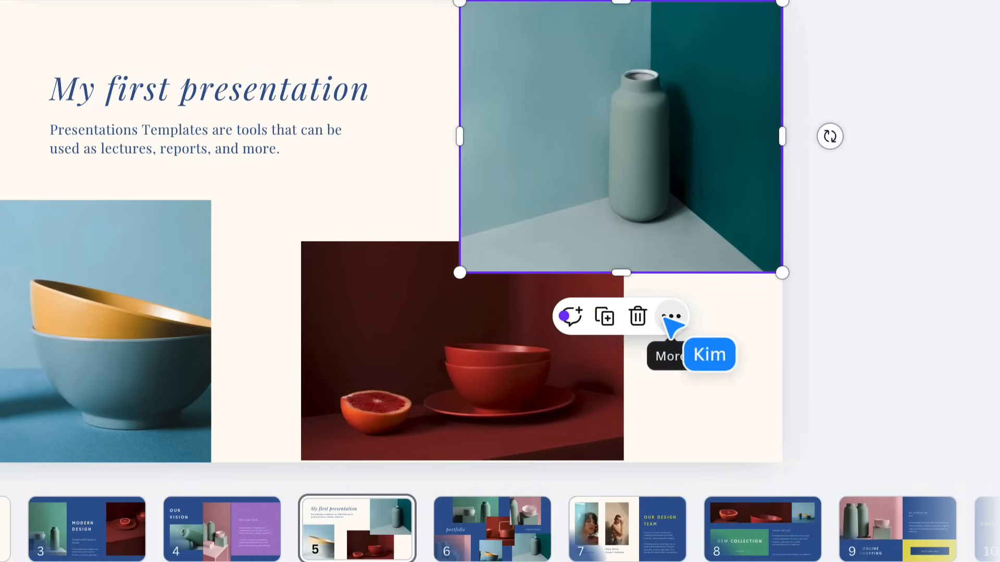
# Step: Open the vase photo's More menu and choose Layer > Show layers
pyautogui.click(671, 316)
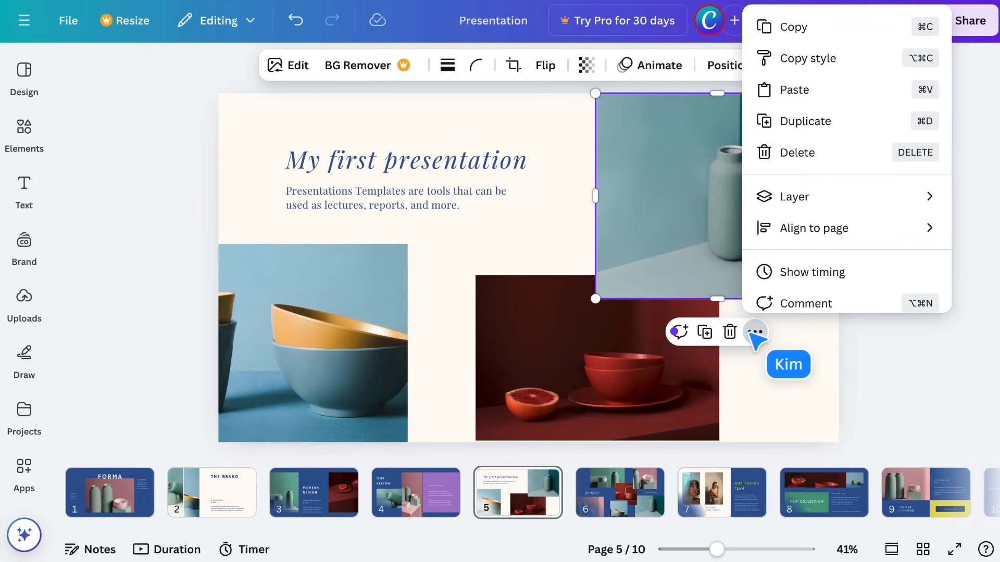
pyautogui.click(794, 196)
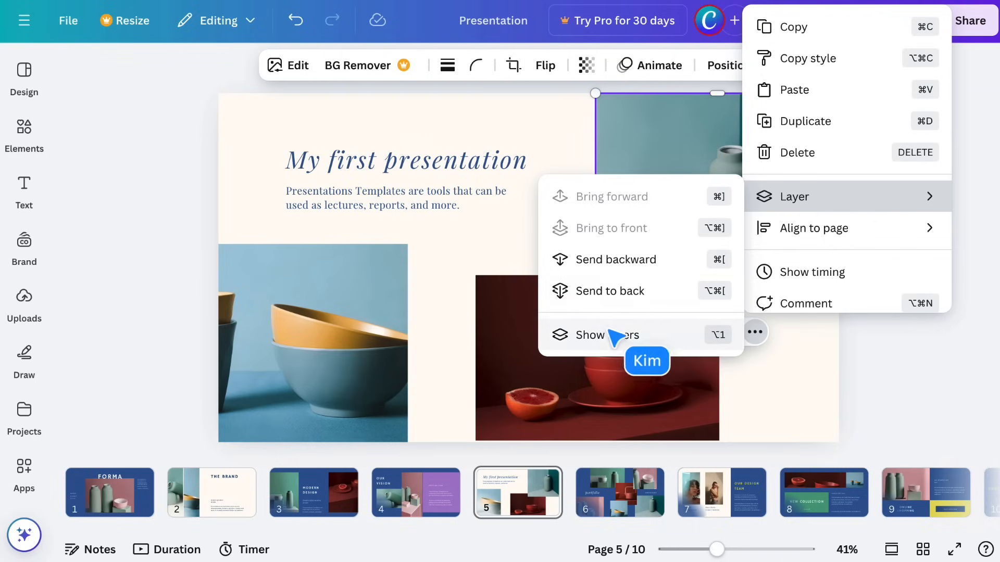
pyautogui.click(604, 335)
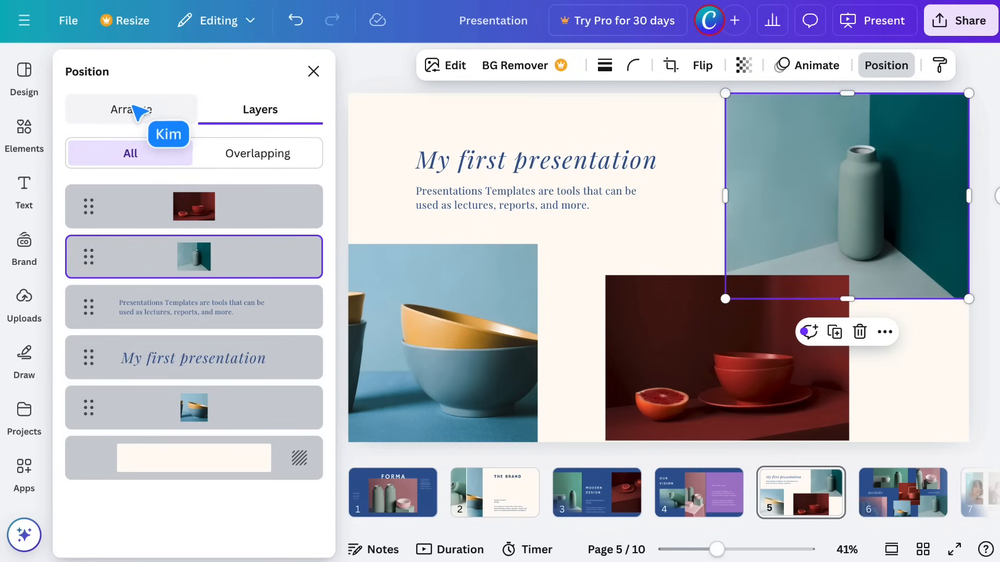
# Step: Switch the Position panel to Arrange and try Align to page > Left
pyautogui.click(130, 109)
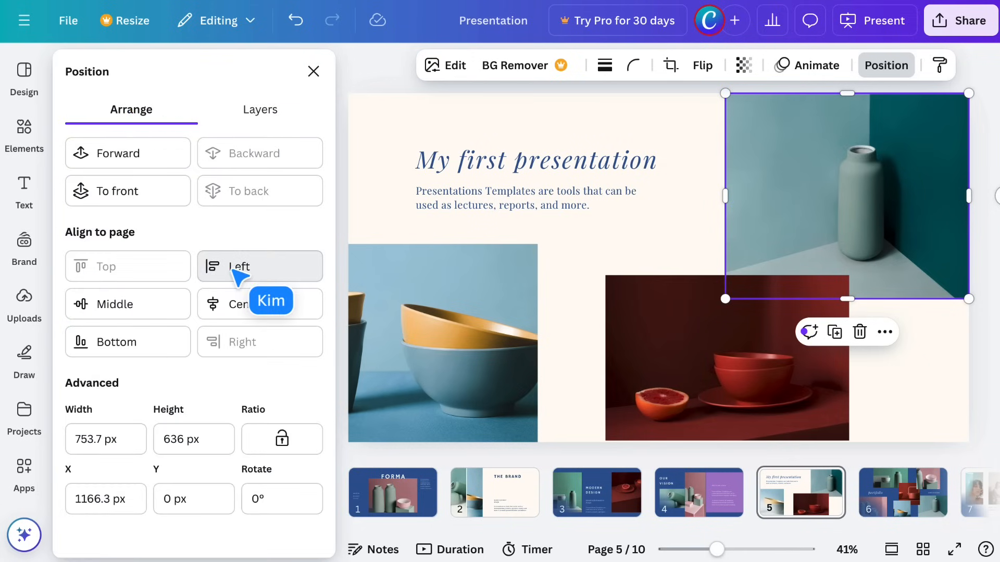
pyautogui.click(238, 266)
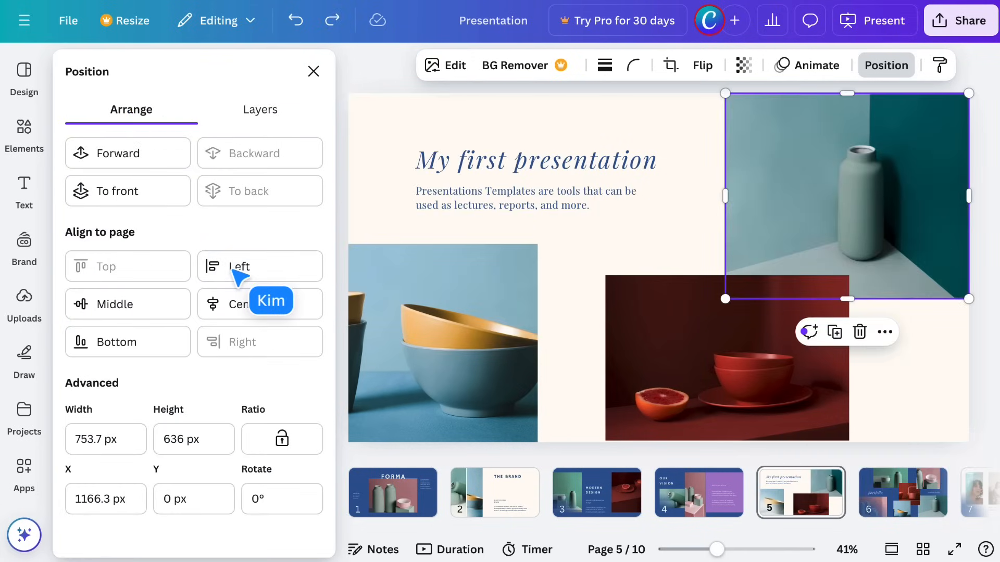
pyautogui.click(313, 71)
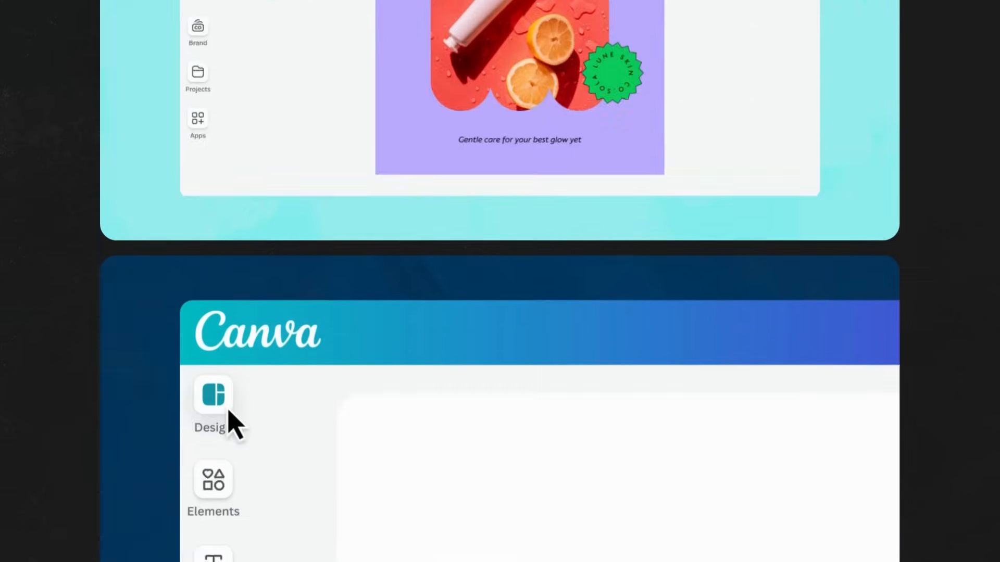
pyautogui.click(212, 405)
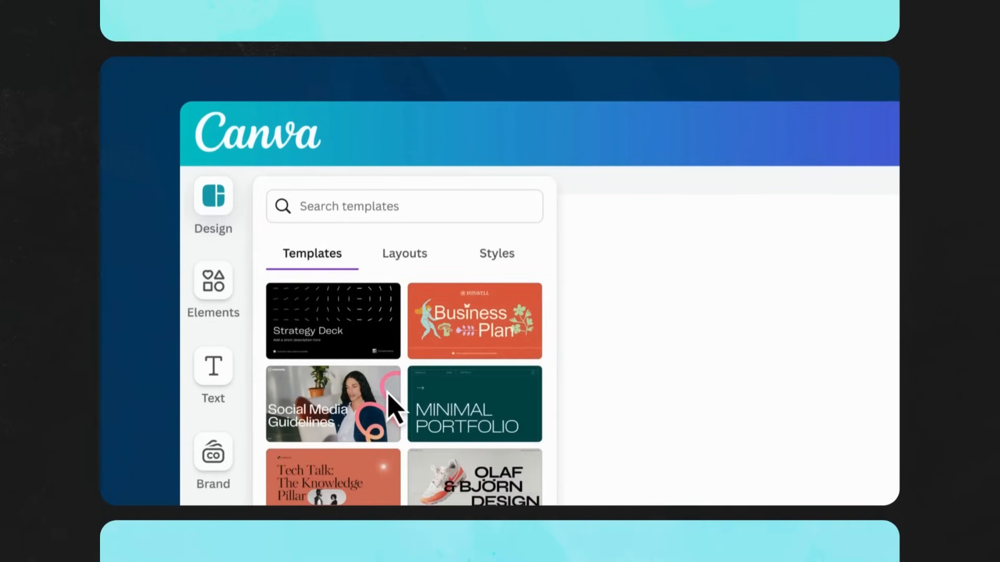
pyautogui.click(333, 404)
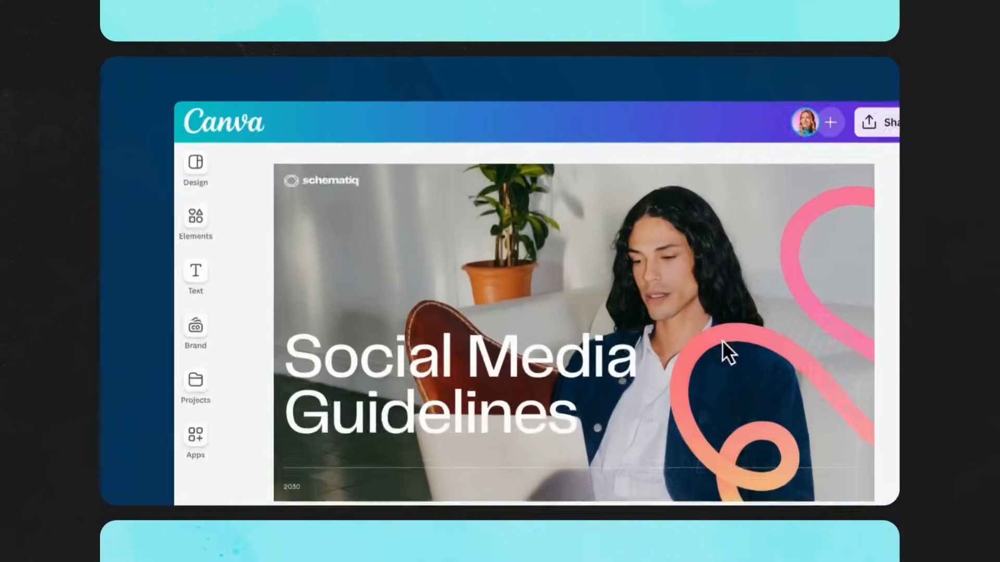